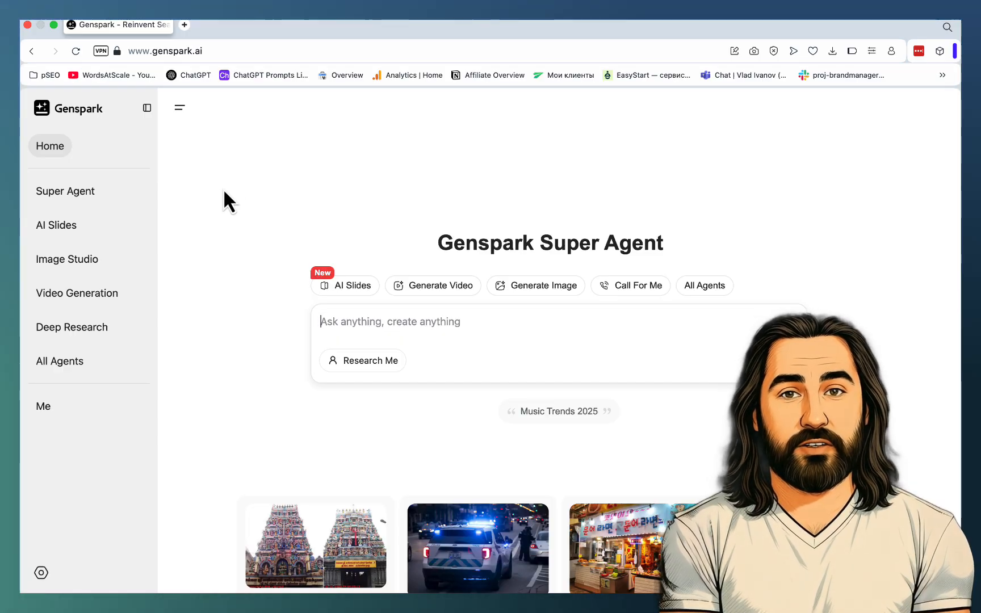
Draft the three-step 2025 humaniser-tools research prompt in Super Agent, then switch to Skool.
{"action": "left_click", "coordinate": [65, 191]}
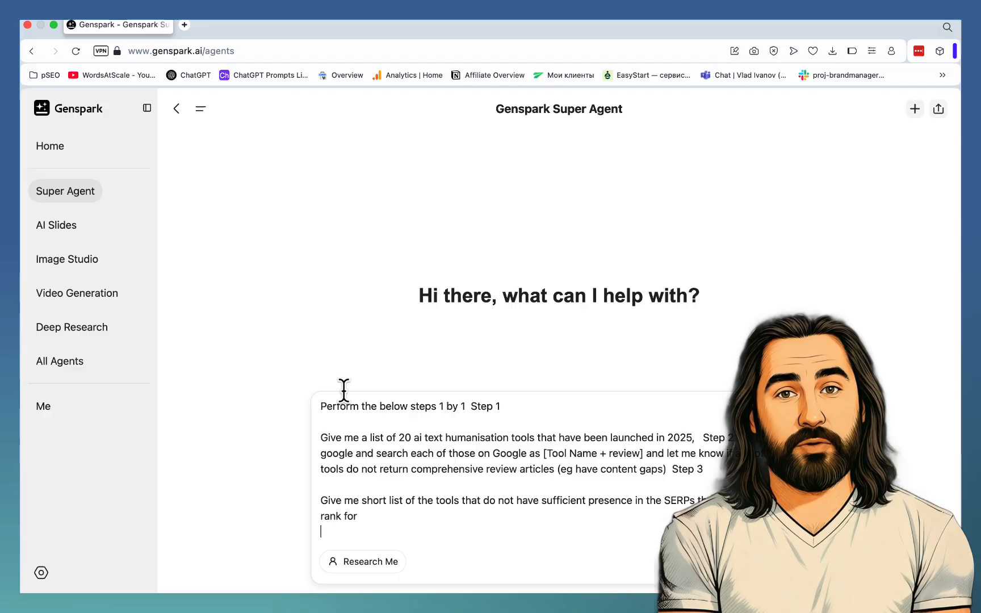
{"action": "left_click", "coordinate": [227, 25]}
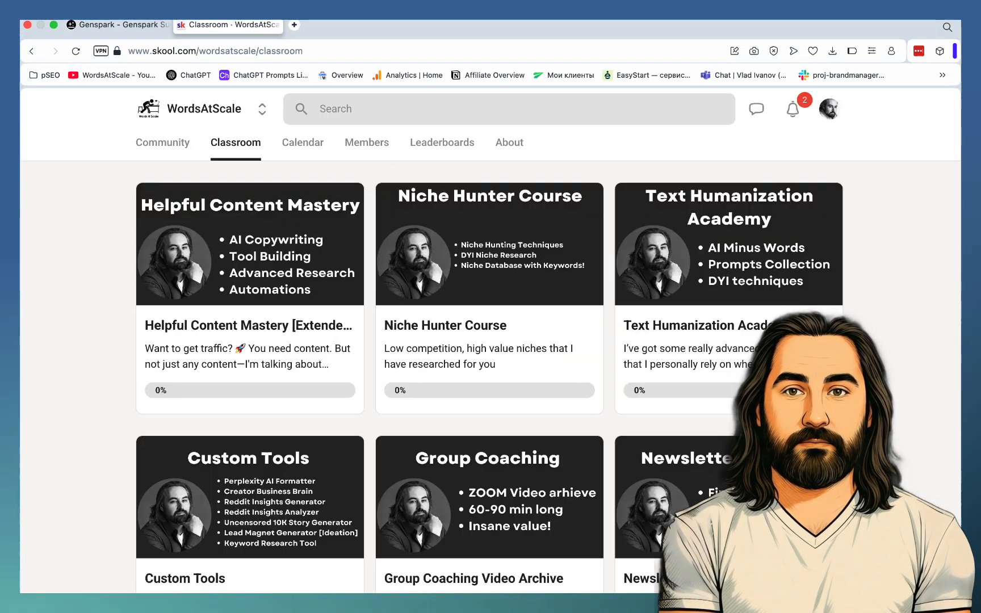
Open the 'Genspark 1-Click Multimedia Articles' lesson, then return to the Genspark tab.
{"action": "scroll", "scroll_direction": "down", "scroll_amount": 3}
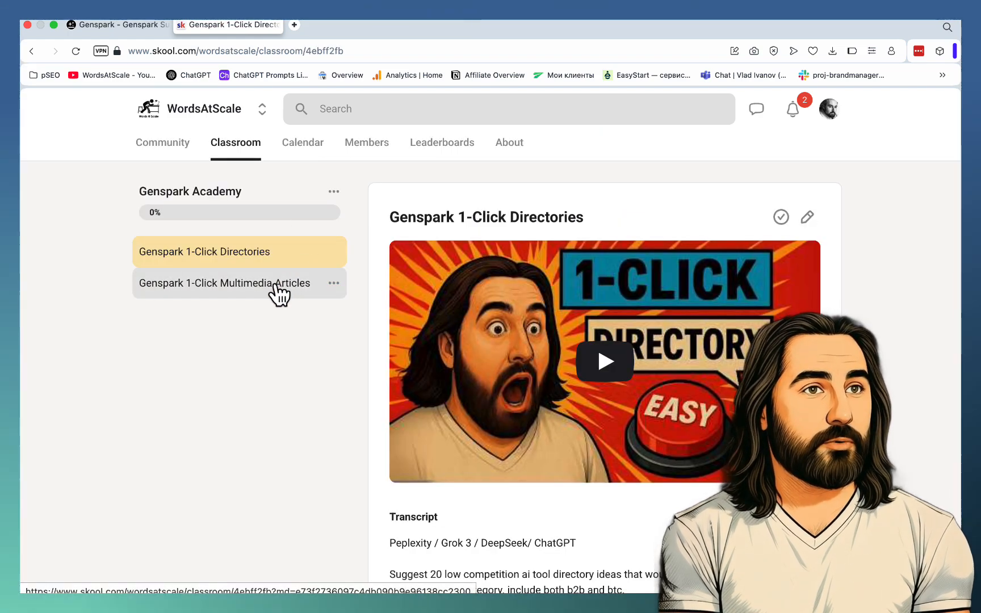
{"action": "left_click", "coordinate": [223, 283]}
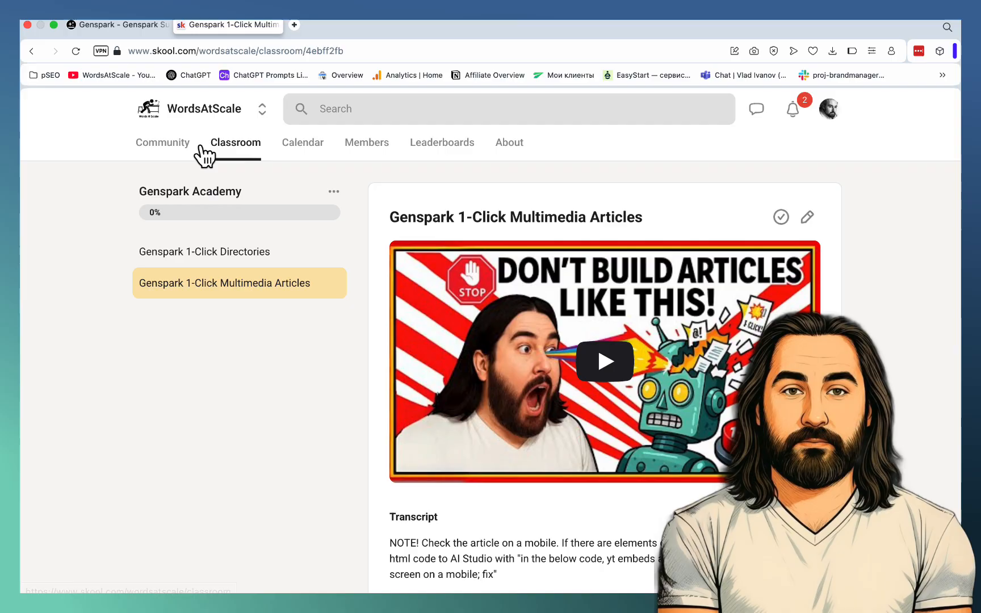
{"action": "left_click", "coordinate": [116, 24]}
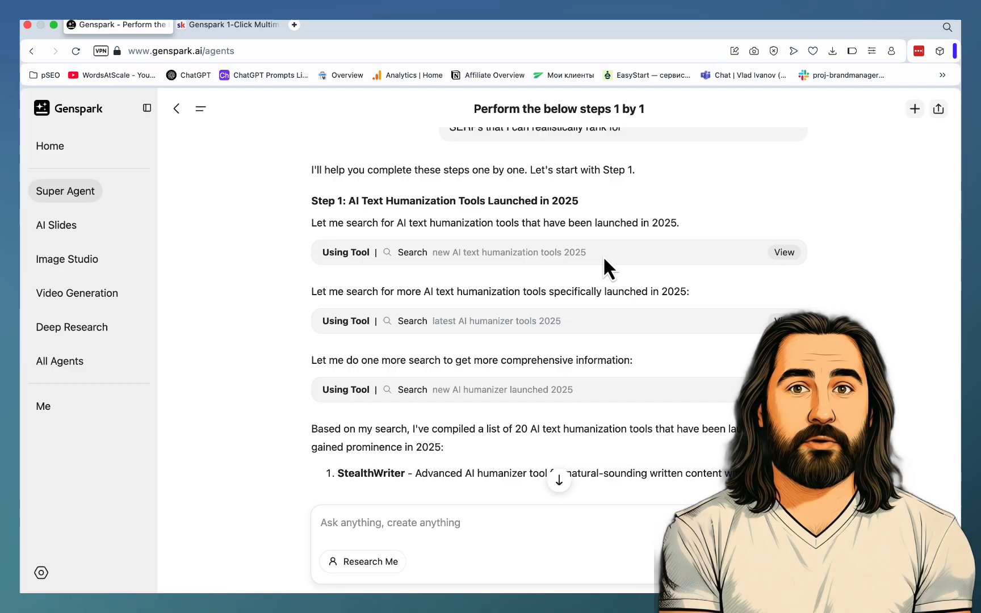
Review the Step 1 request in the prompt and open a new browser tab.
{"action": "scroll", "scroll_direction": "down", "scroll_amount": 3}
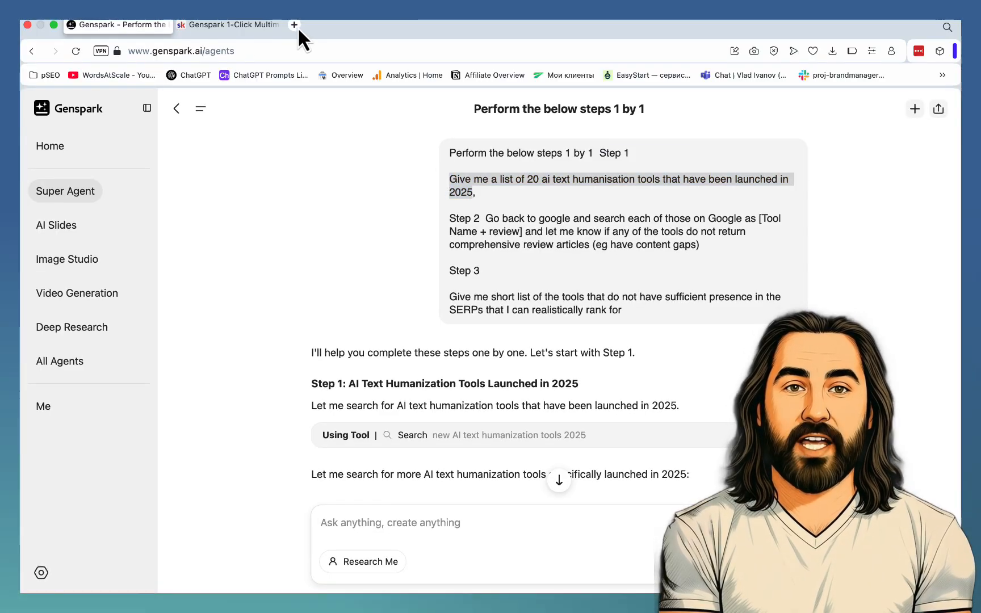
{"action": "left_click", "coordinate": [294, 25]}
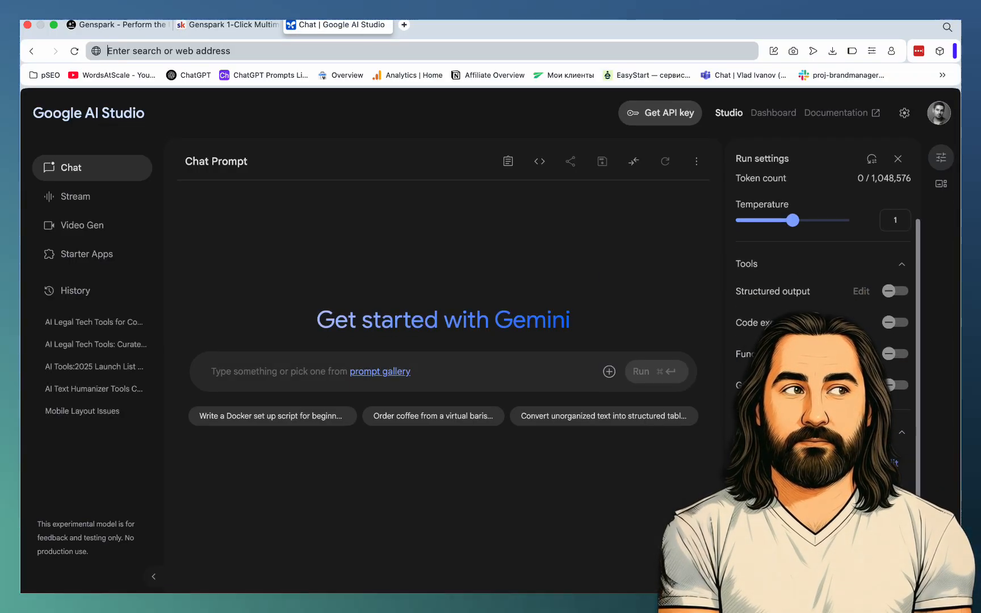
Ask Gemini for 20 AI text humanisation tools launched in 2025, then return to Genspark.
{"action": "type", "text": "Give me a list of 20 ai text humanisation tools that have been launched in 2025"}
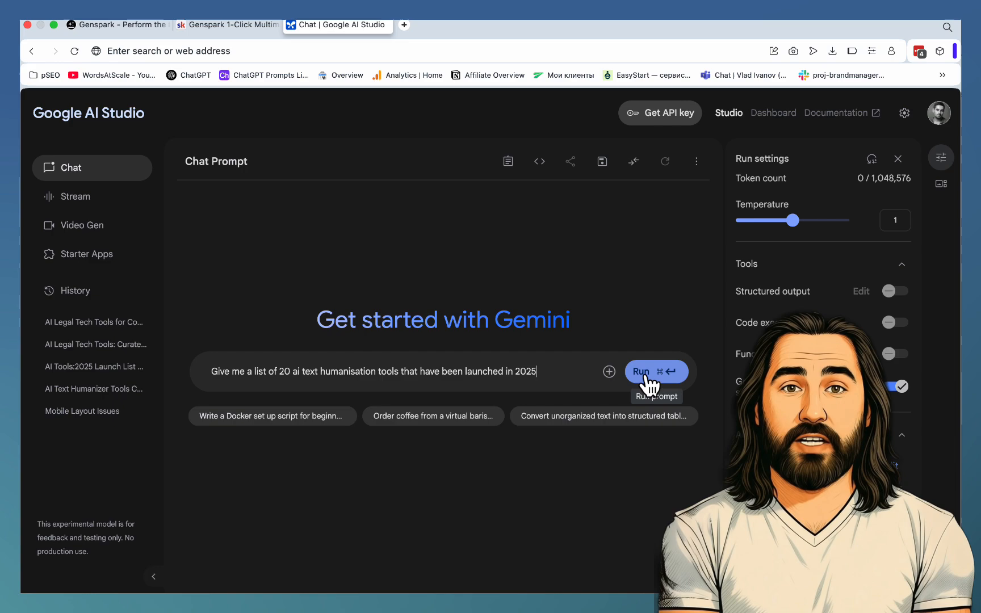
{"action": "left_click", "coordinate": [640, 371]}
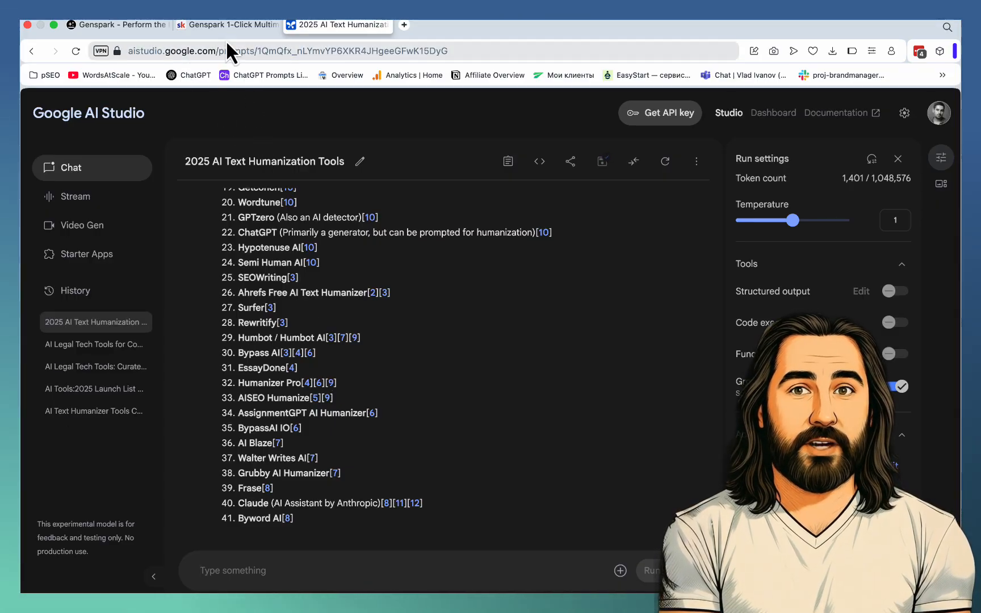
{"action": "left_click", "coordinate": [117, 25]}
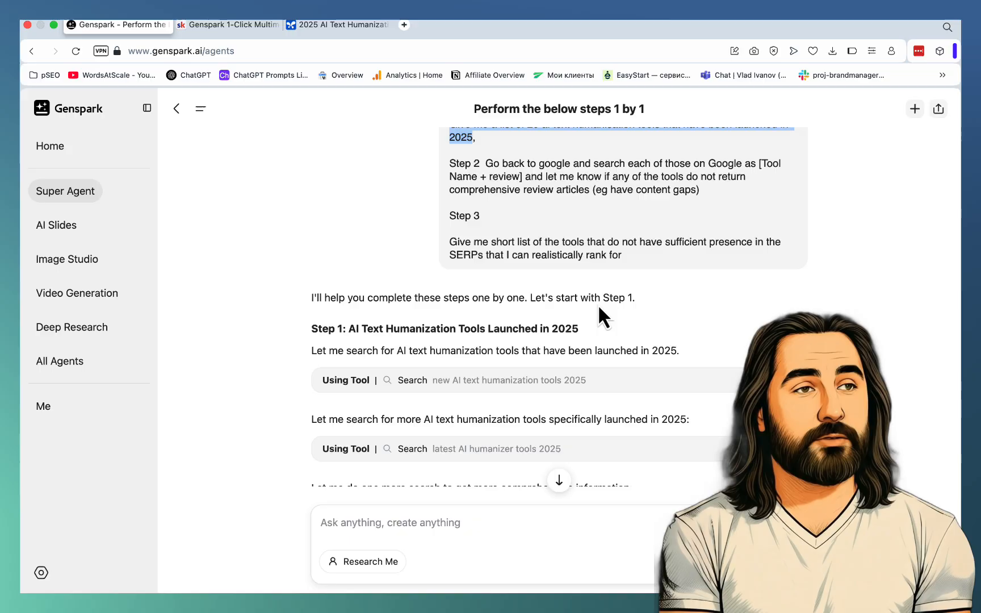
Scroll to the ten tools with thin review coverage and search for Twixify.
{"action": "scroll", "scroll_direction": "down", "scroll_amount": 3}
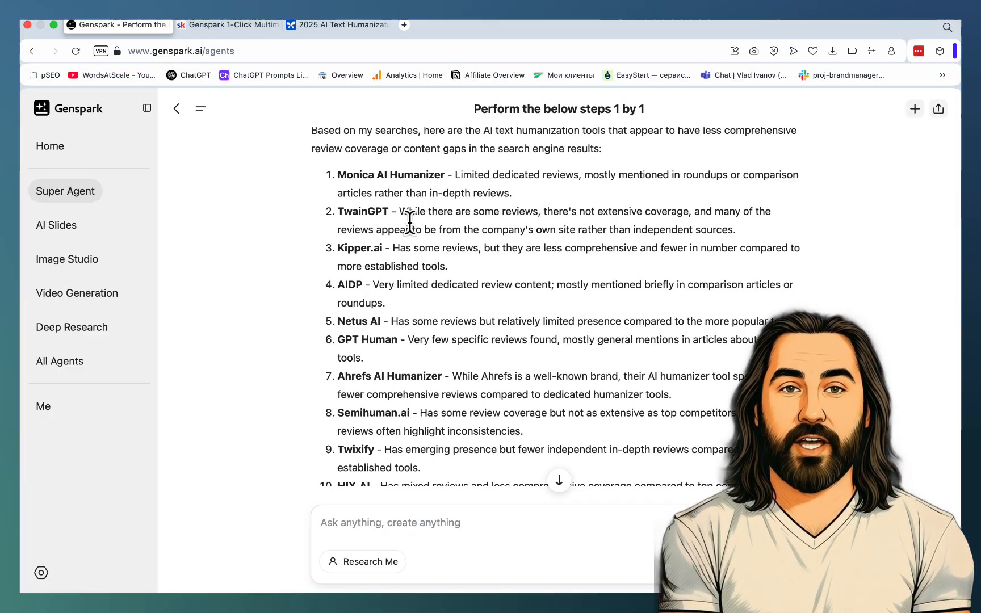
{"action": "mouse_move", "coordinate": [507, 251]}
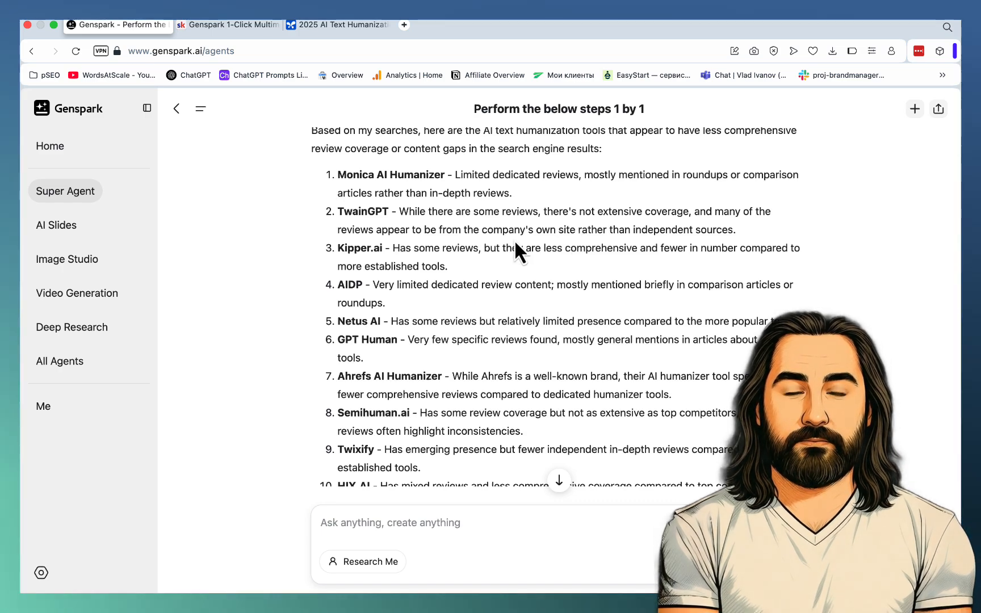
{"action": "mouse_move", "coordinate": [535, 285]}
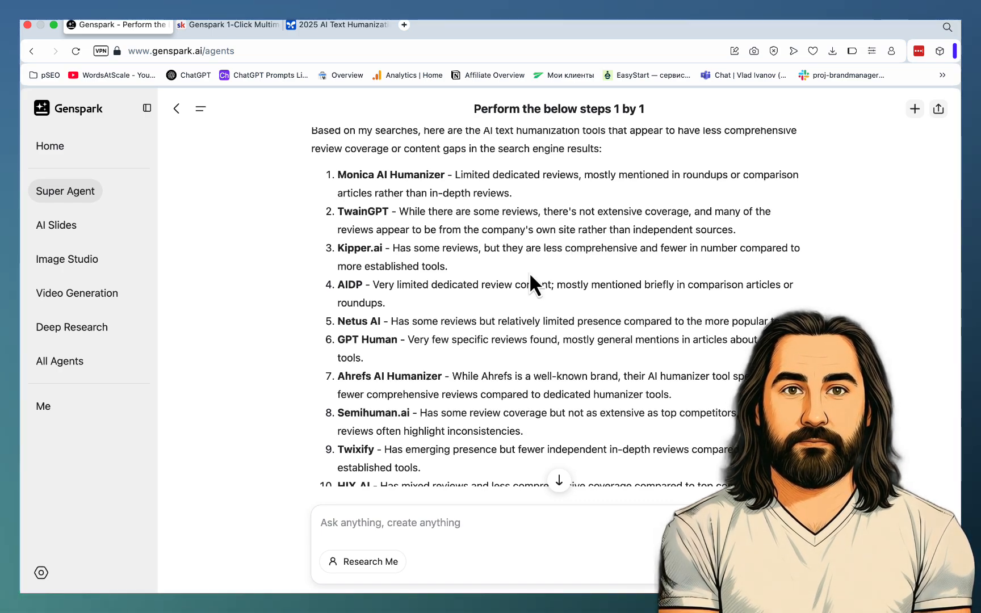
{"action": "scroll", "scroll_direction": "down", "scroll_amount": 3}
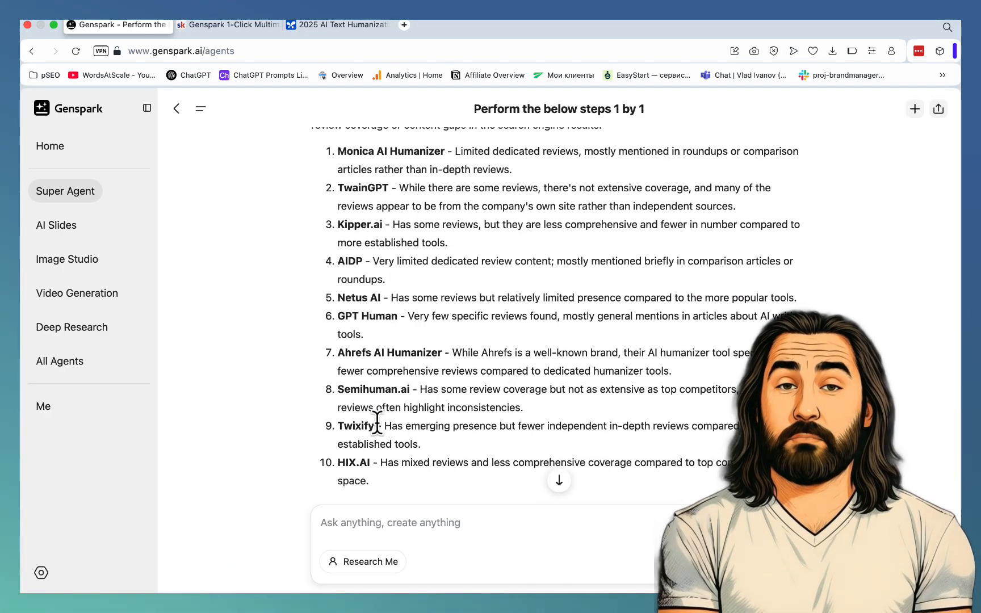
{"action": "type", "text": "Twixify review"}
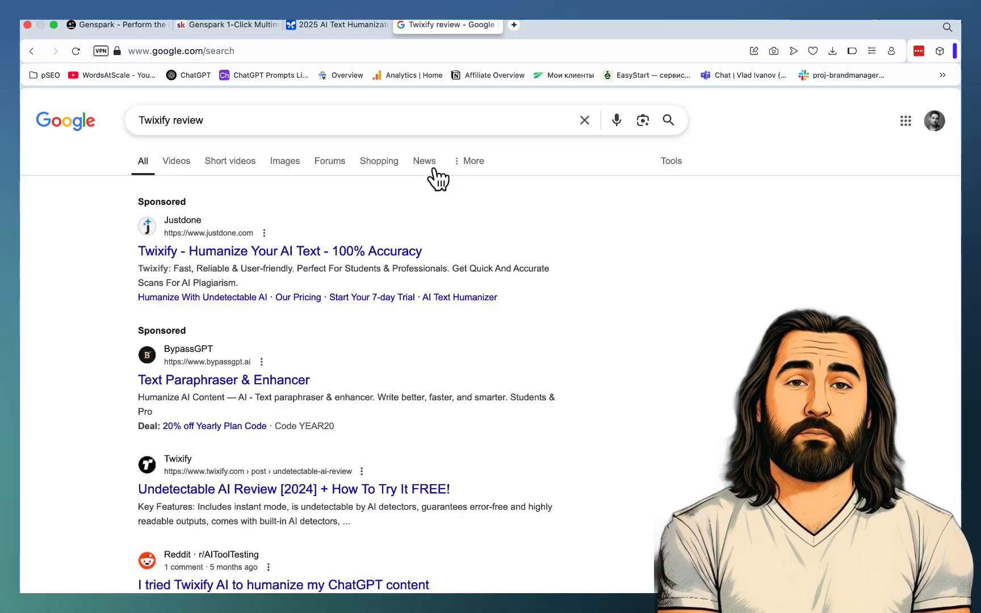
Scroll through the 'Twixify review' results, including Reddit and Trustpilot.
{"action": "scroll", "scroll_direction": "down", "scroll_amount": 3}
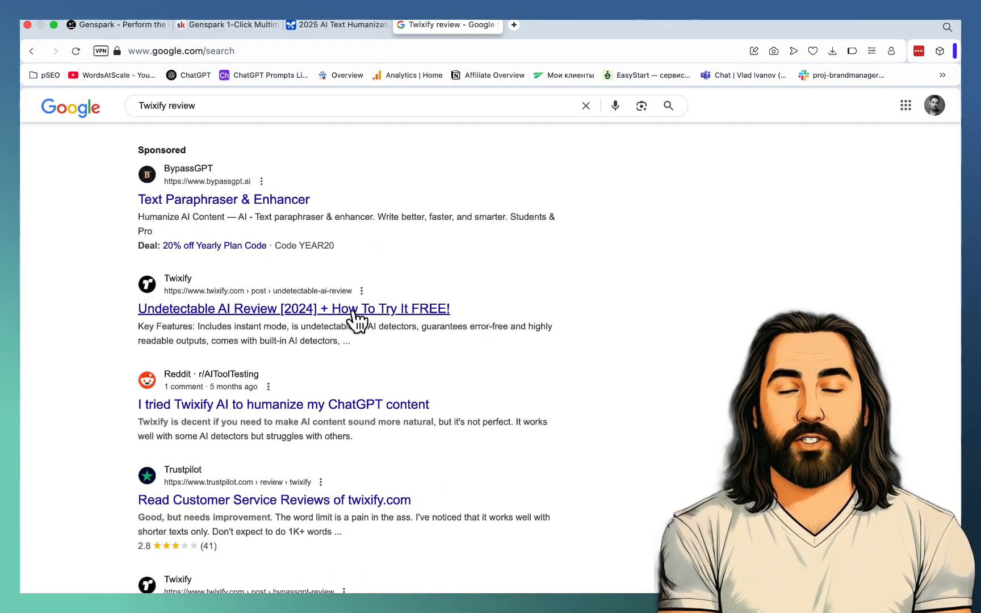
{"action": "scroll", "scroll_direction": "down", "scroll_amount": 3}
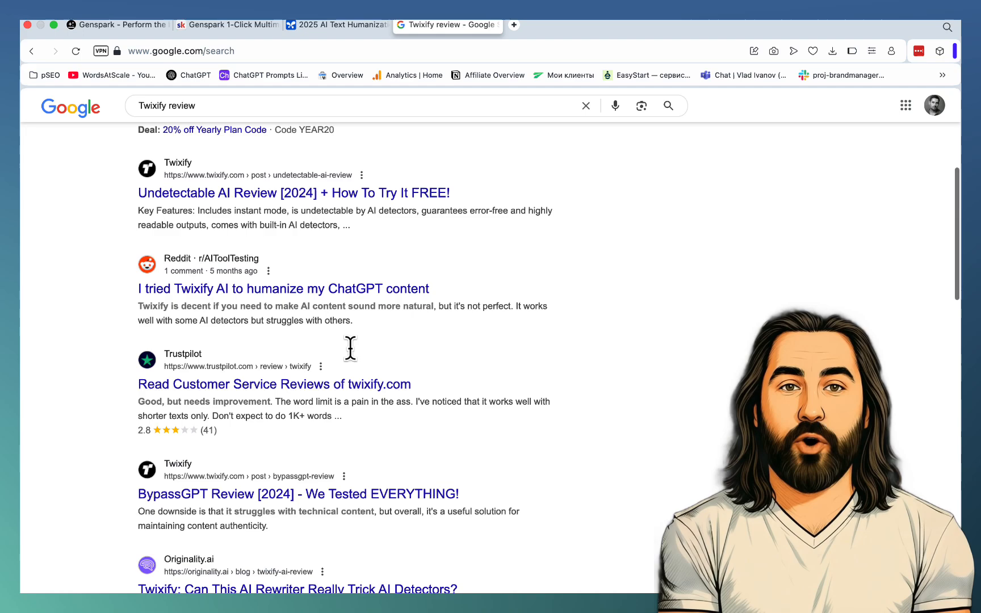
{"action": "scroll", "scroll_direction": "down", "scroll_amount": 3}
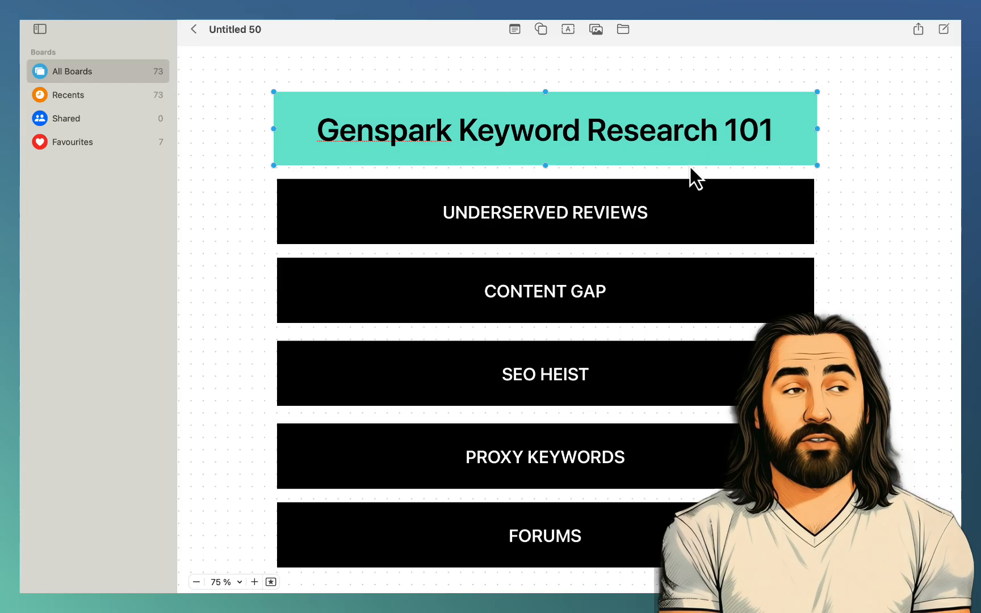
{"action": "mouse_move", "coordinate": [660, 243]}
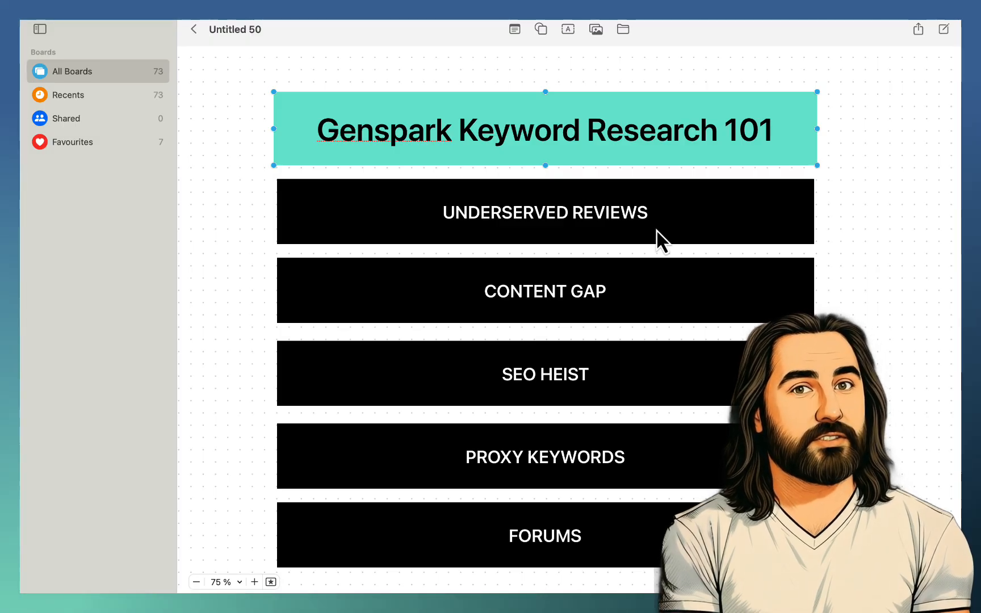
{"action": "mouse_move", "coordinate": [671, 326]}
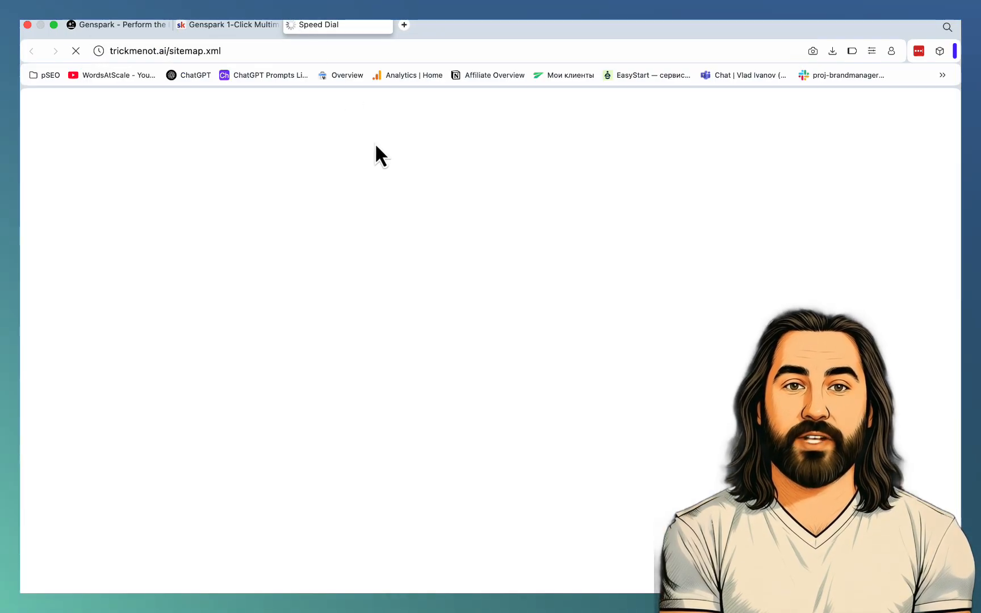
Switch to the tab for the trickmenot.ai sitemap.xml page.
{"action": "left_click", "coordinate": [117, 25]}
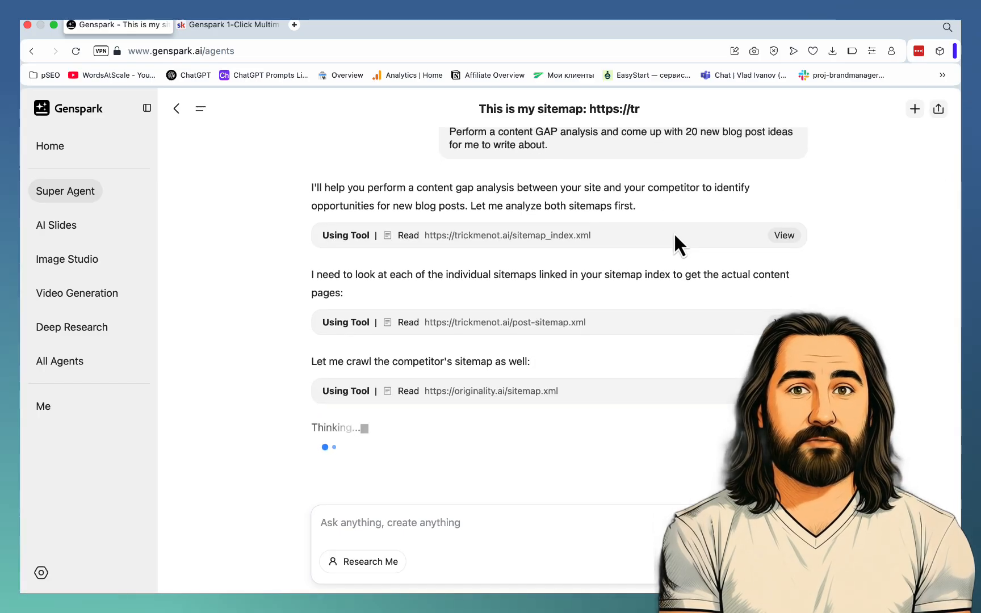
Scroll the agent's trickmenot.ai vs originality.ai analysis as it drafts 20 blog ideas.
{"action": "scroll", "scroll_direction": "down", "scroll_amount": 3}
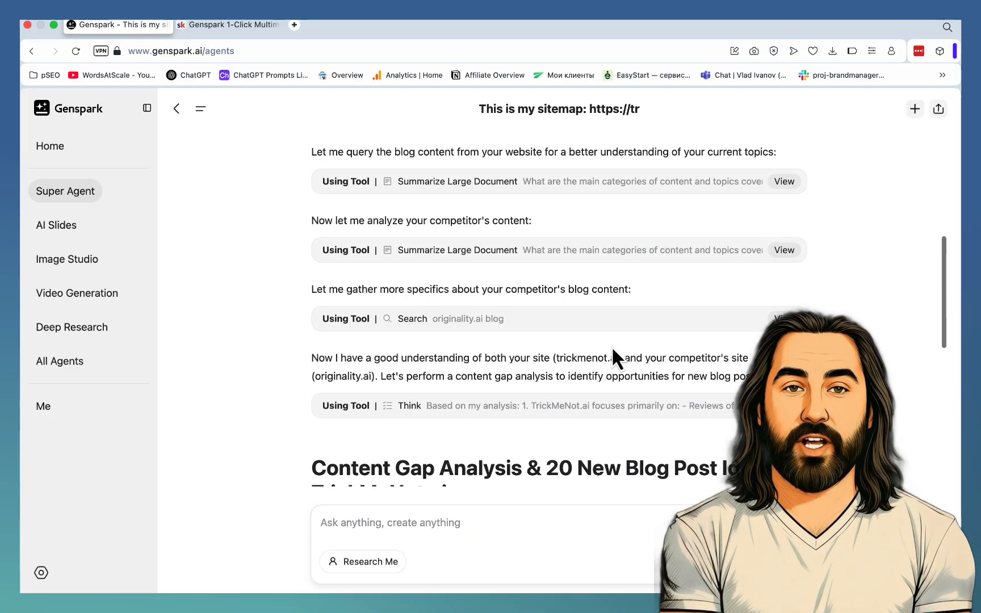
{"action": "scroll", "scroll_direction": "down", "scroll_amount": 3}
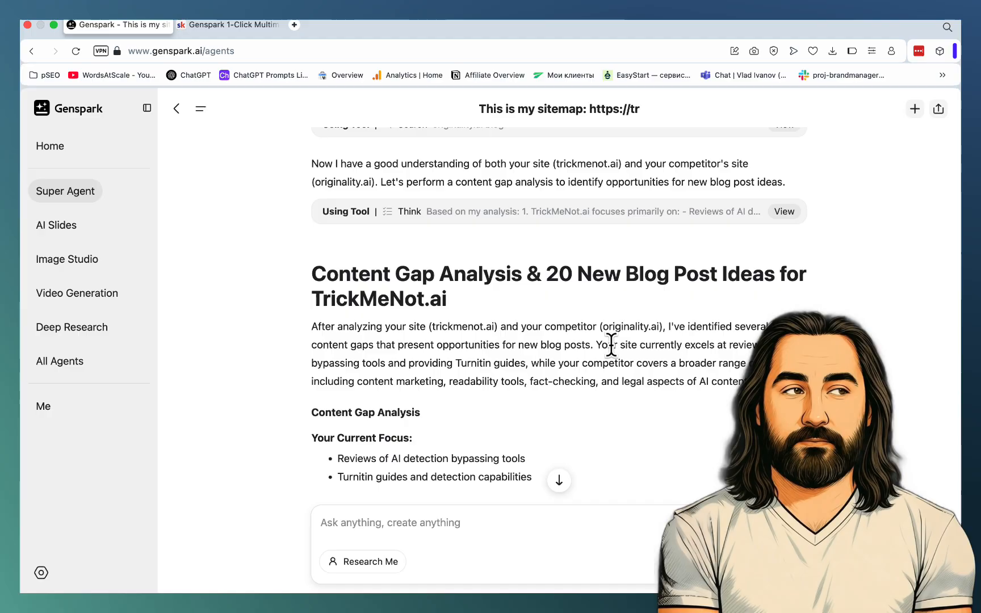
{"action": "scroll", "scroll_direction": "down", "scroll_amount": 3}
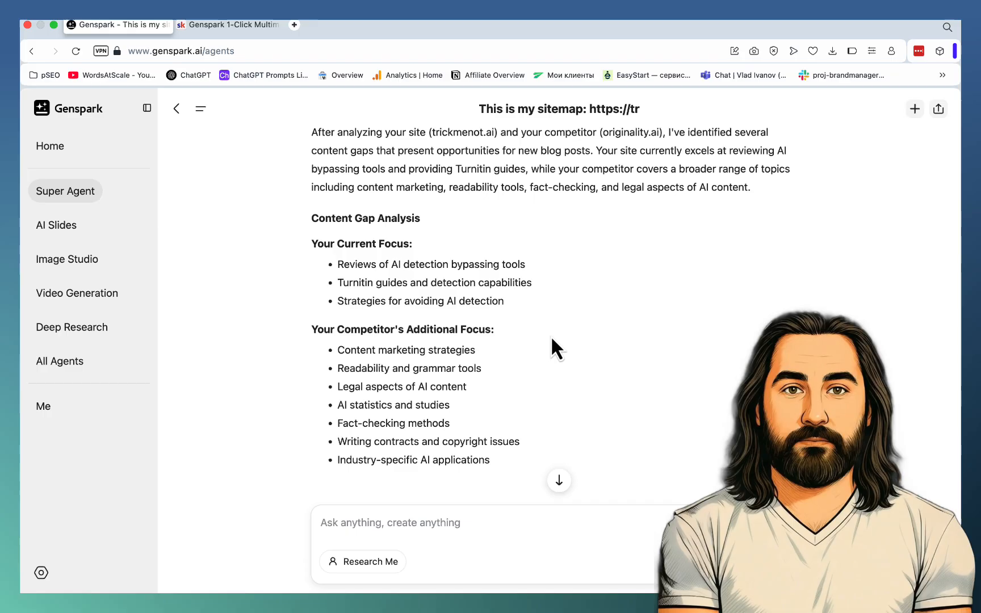
{"action": "scroll", "scroll_direction": "down", "scroll_amount": 3}
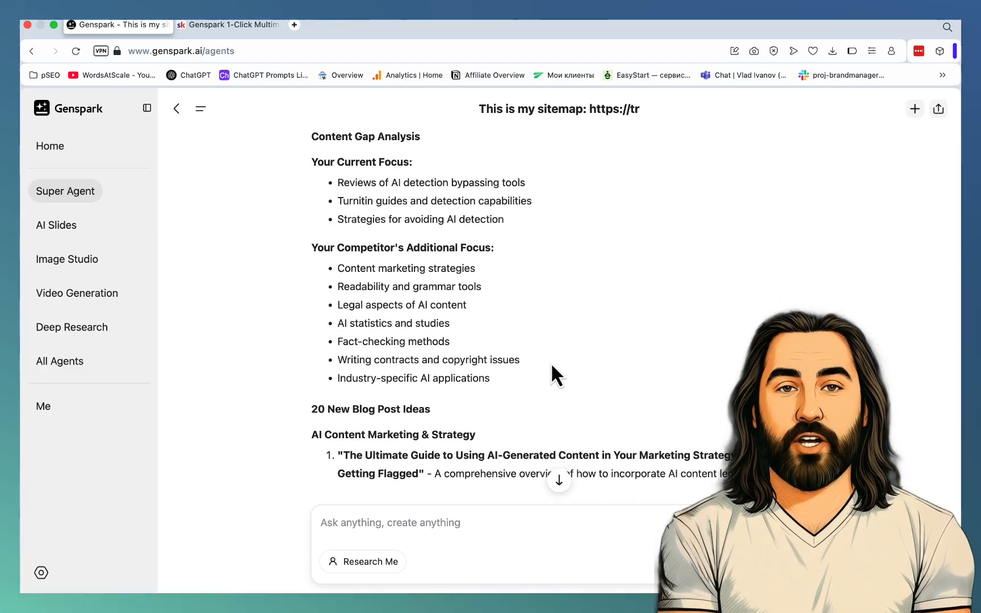
{"action": "scroll", "scroll_direction": "down", "scroll_amount": 3}
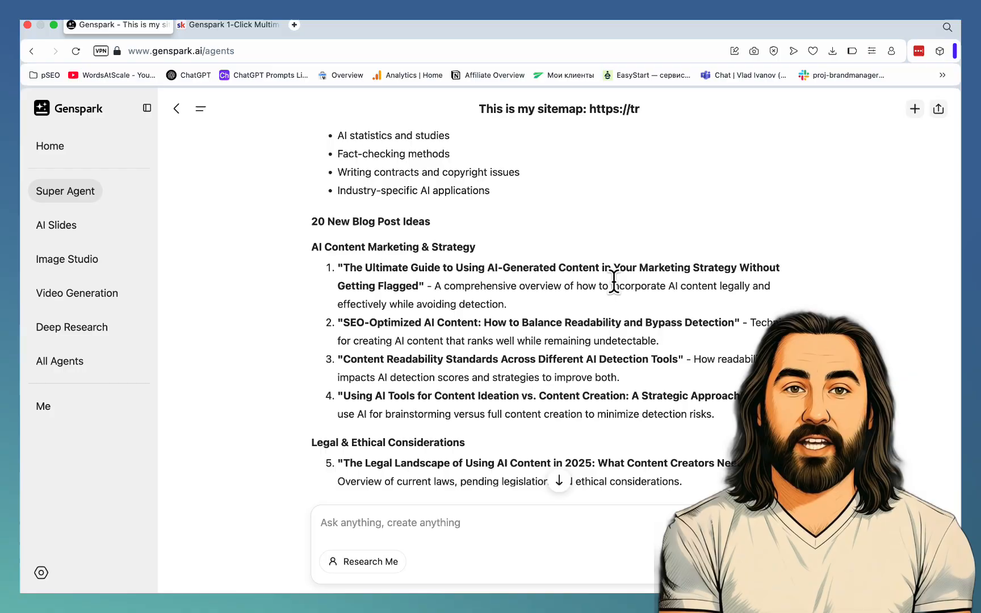
{"action": "scroll", "scroll_direction": "down", "scroll_amount": 3}
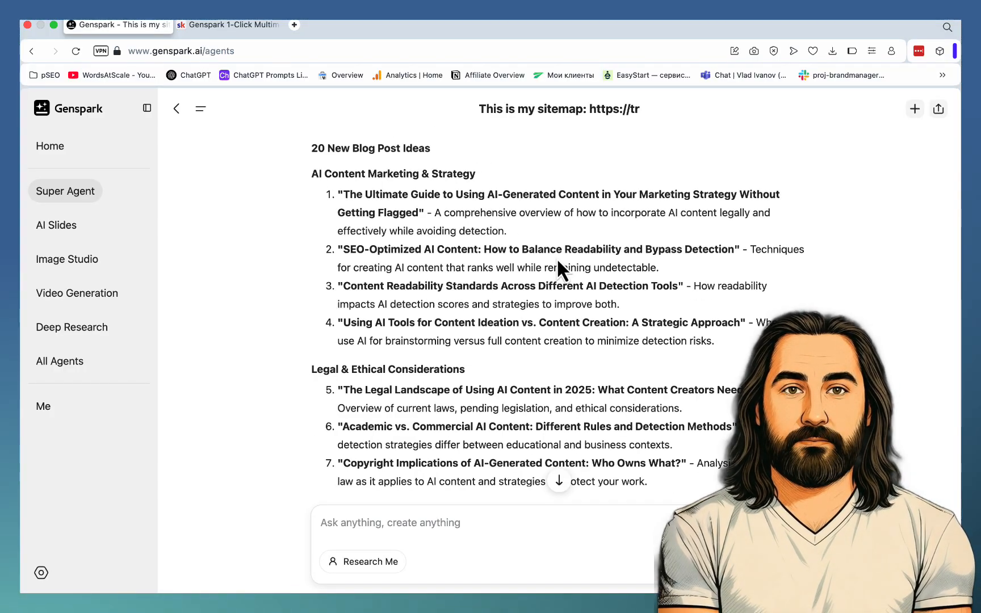
{"action": "scroll", "scroll_direction": "down", "scroll_amount": 3}
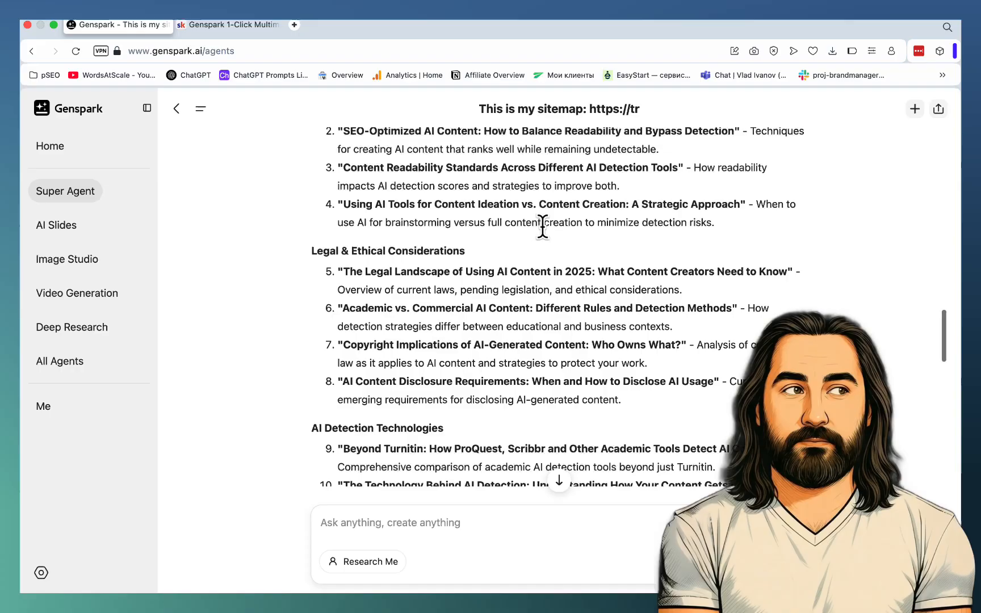
{"action": "scroll", "scroll_direction": "down", "scroll_amount": 3}
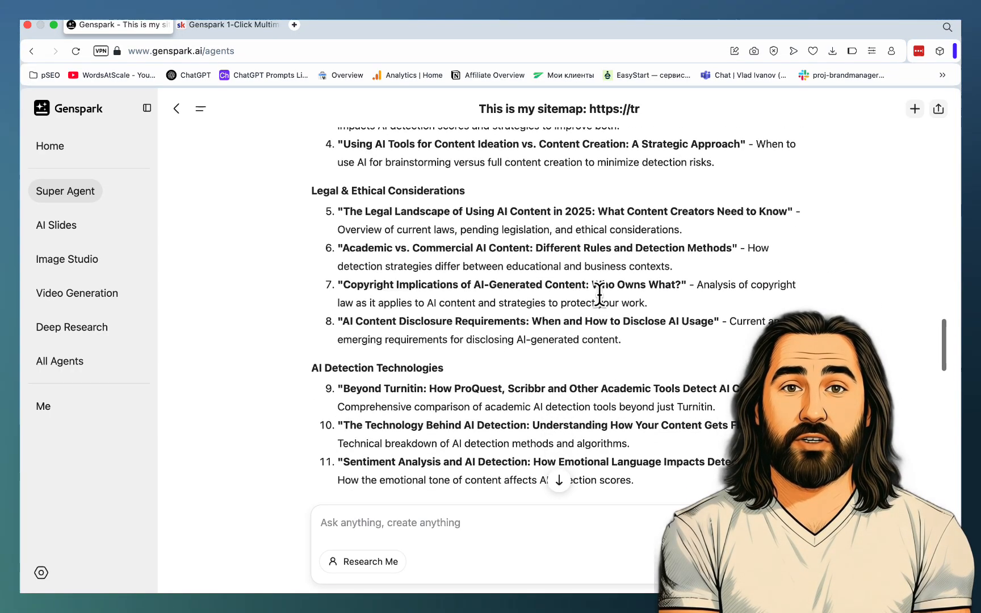
{"action": "scroll", "scroll_direction": "down", "scroll_amount": 3}
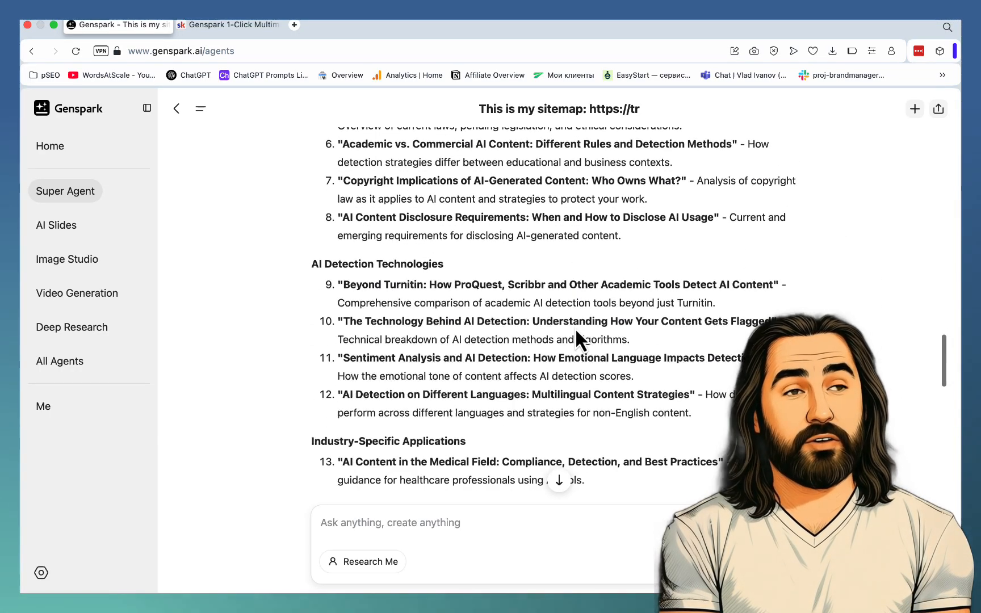
{"action": "scroll", "scroll_direction": "down", "scroll_amount": 3}
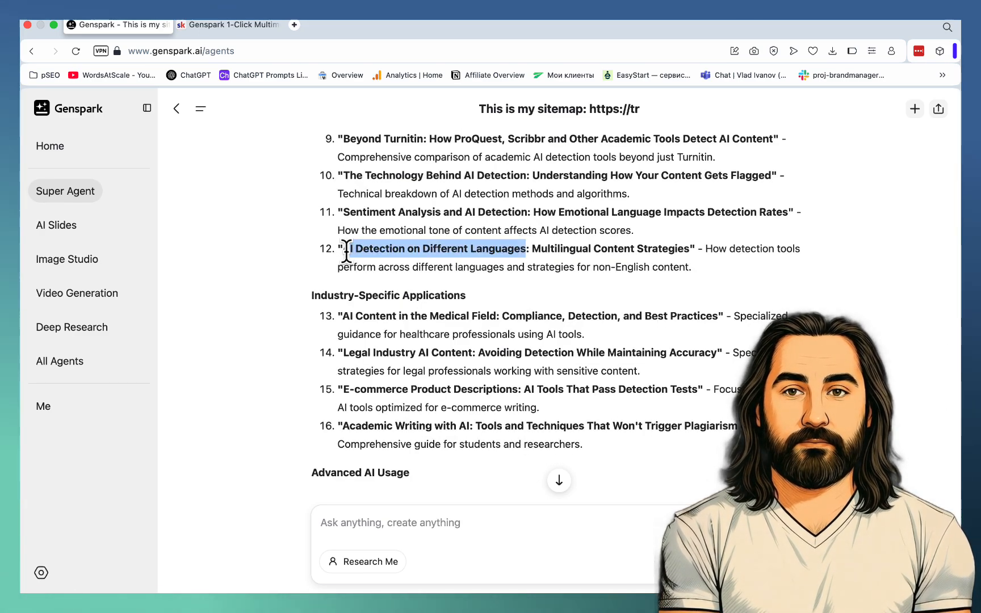
{"action": "scroll", "scroll_direction": "down", "scroll_amount": 3}
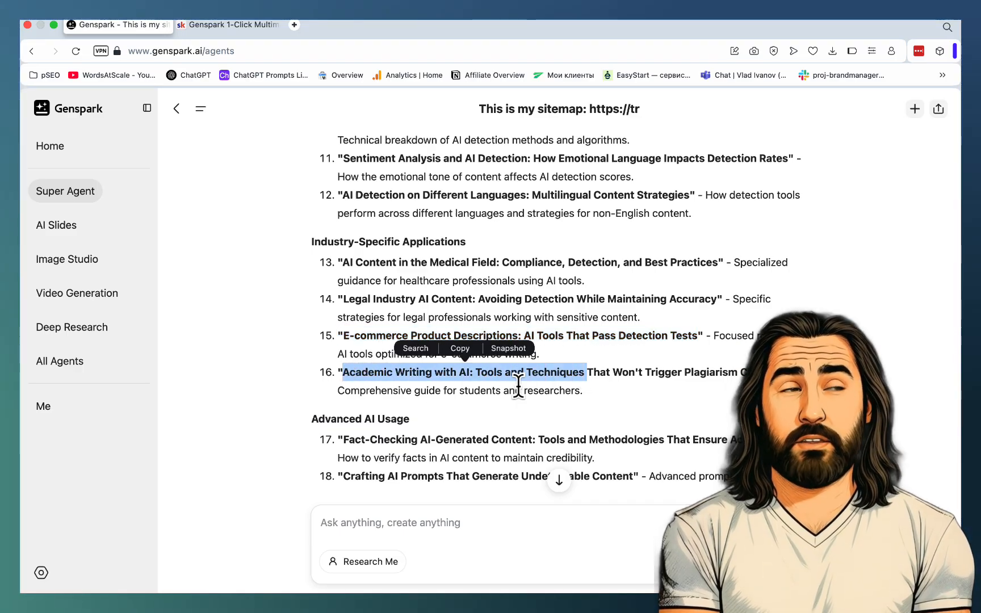
{"action": "scroll", "scroll_direction": "down", "scroll_amount": 3}
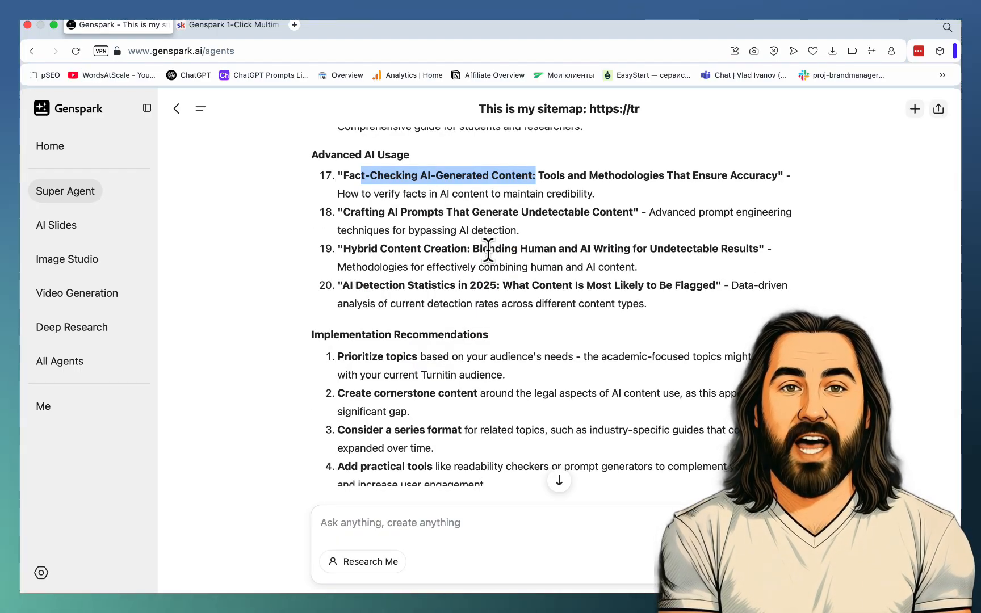
{"action": "scroll", "scroll_direction": "down", "scroll_amount": 3}
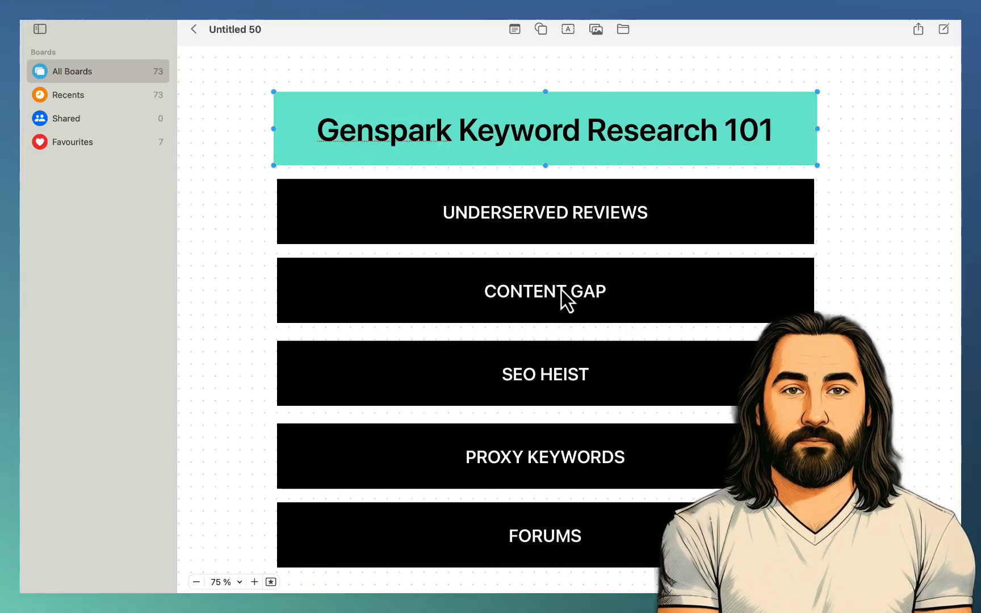
{"action": "mouse_move", "coordinate": [574, 335]}
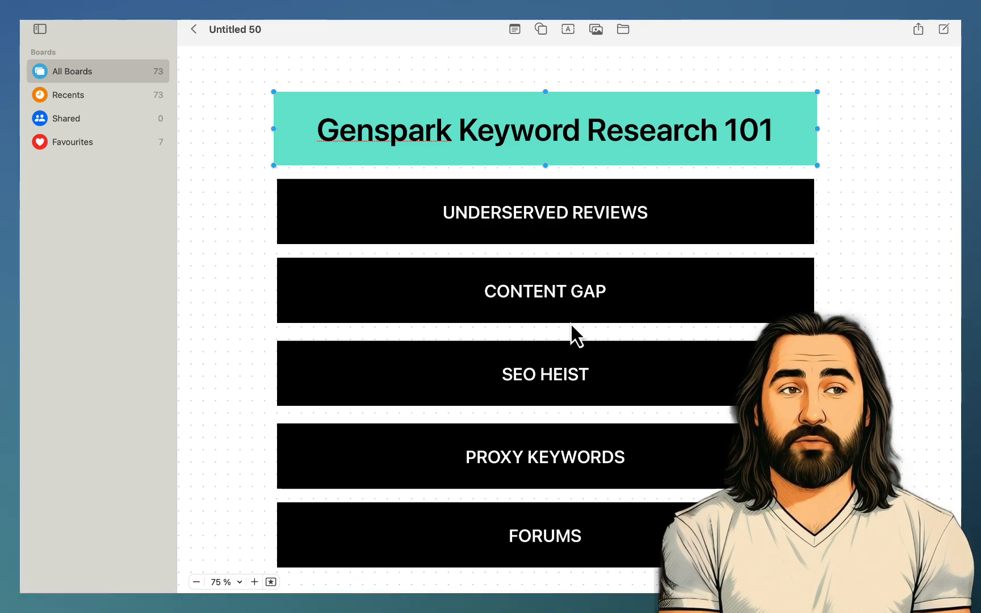
{"action": "mouse_move", "coordinate": [577, 324]}
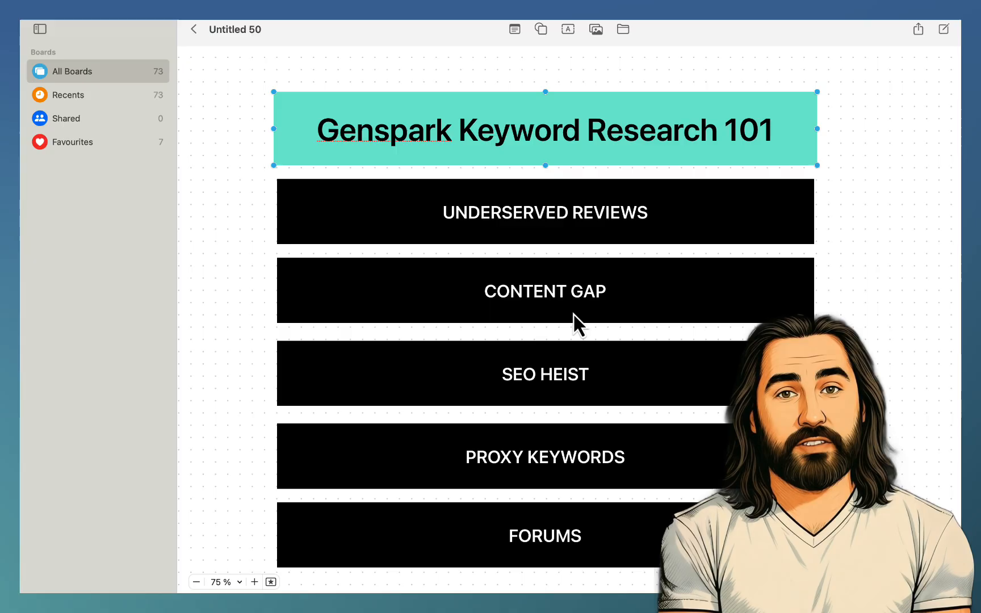
{"action": "mouse_move", "coordinate": [524, 424]}
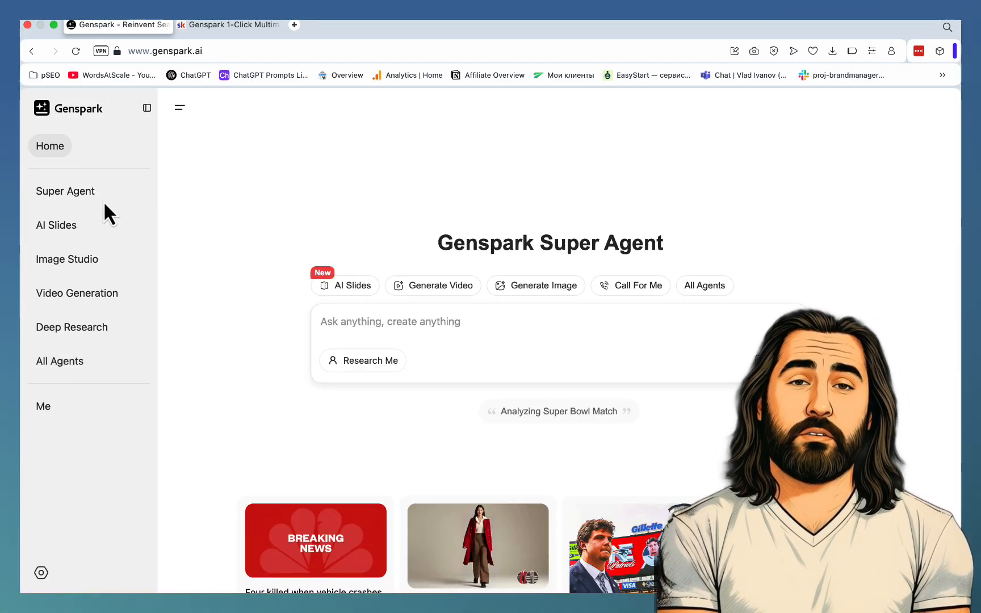
Start a fresh Super Agent session from the Genspark sidebar.
{"action": "left_click", "coordinate": [65, 191]}
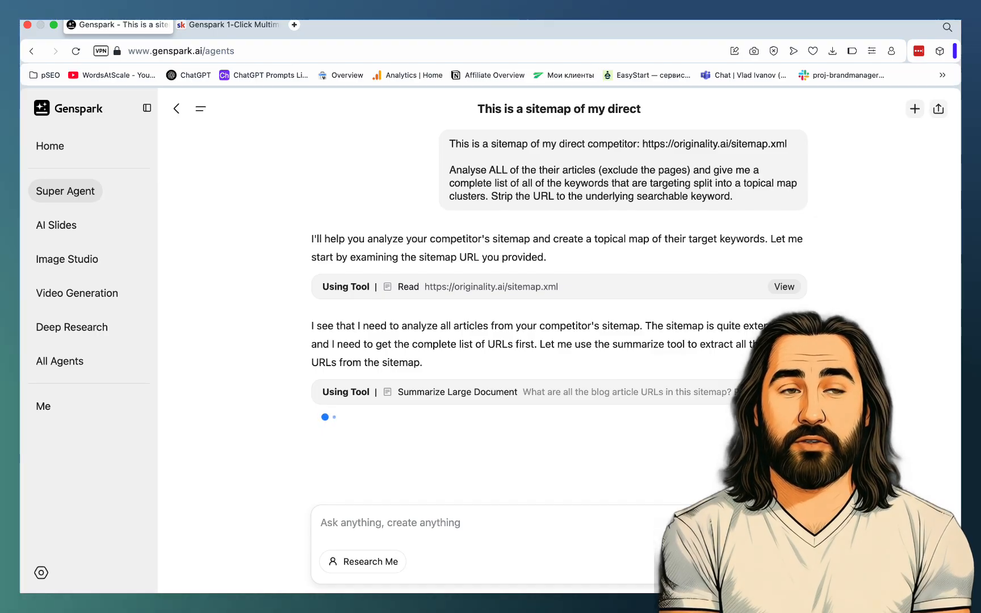
{"action": "mouse_move", "coordinate": [622, 279]}
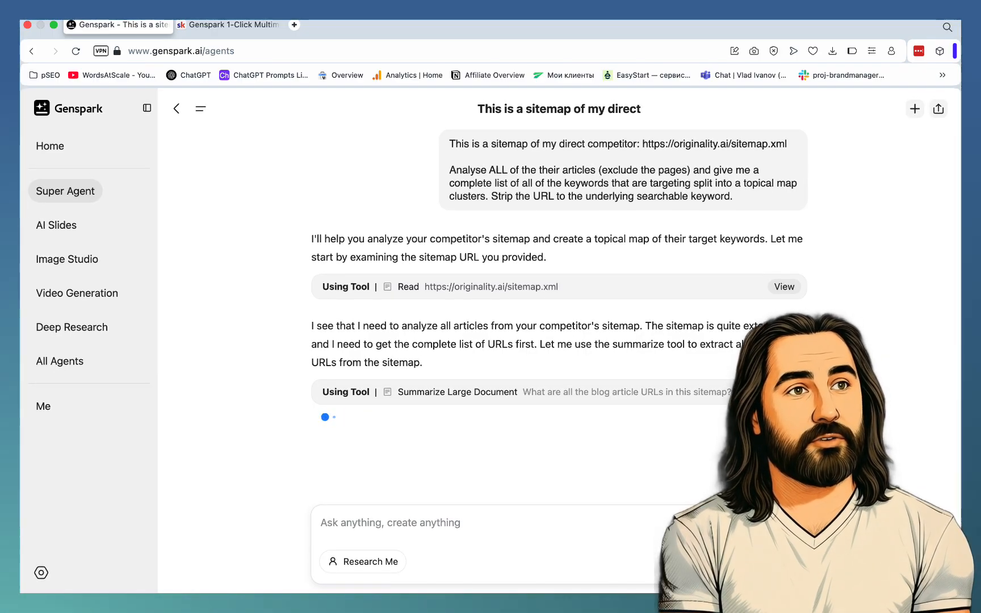
Scroll through the originality.ai topical keyword map, beginning with the AI Content Detection cluster.
{"action": "scroll", "scroll_direction": "down", "scroll_amount": 3}
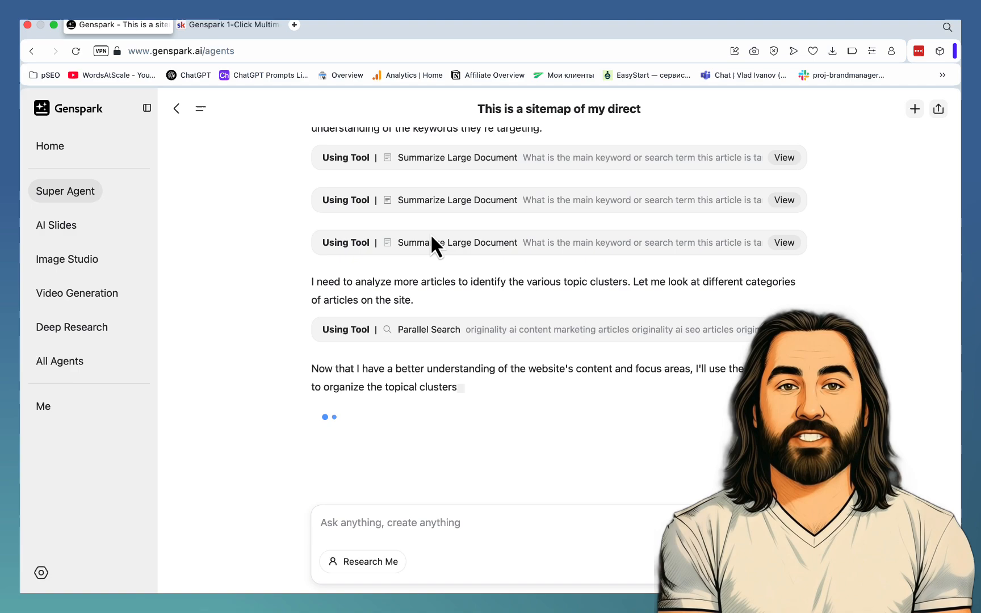
{"action": "mouse_move", "coordinate": [482, 329]}
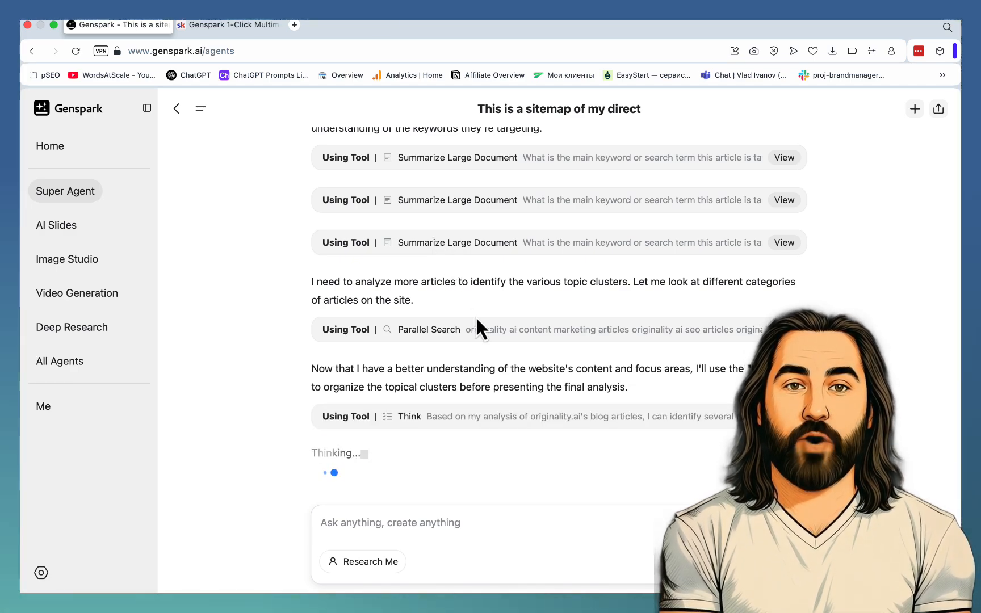
{"action": "scroll", "scroll_direction": "down", "scroll_amount": 3}
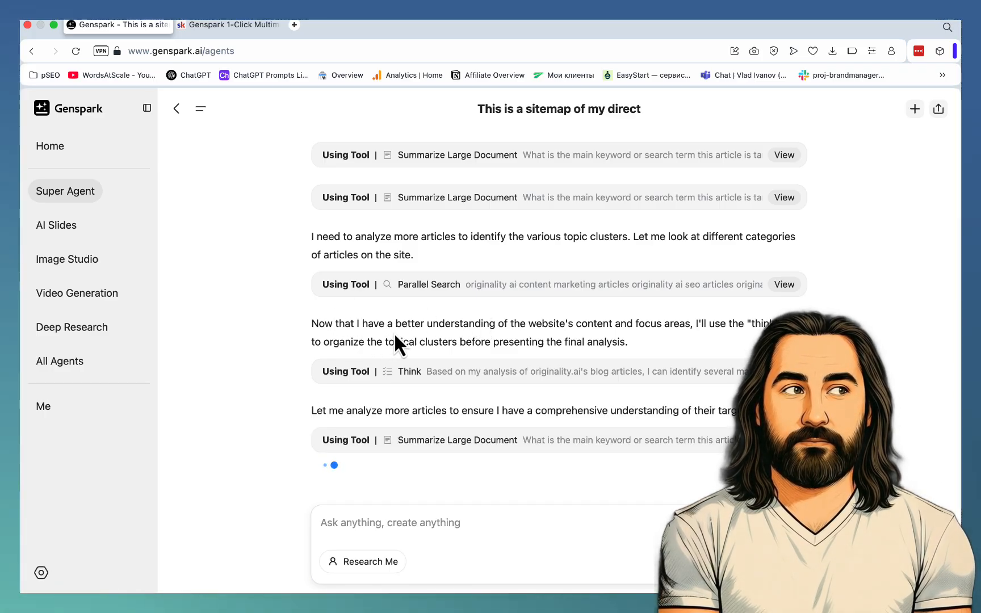
{"action": "mouse_move", "coordinate": [647, 351]}
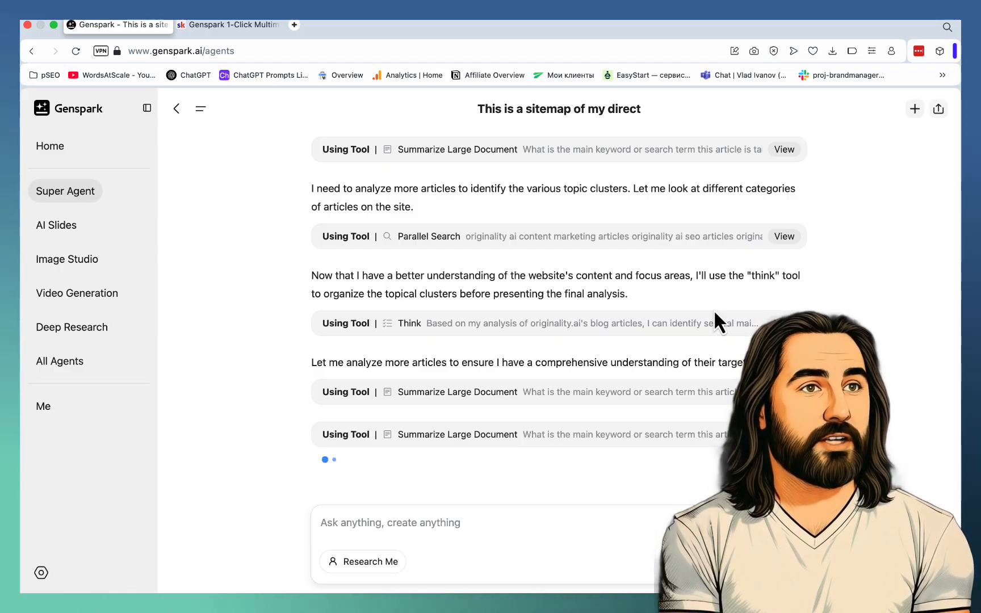
{"action": "scroll", "scroll_direction": "down", "scroll_amount": 3}
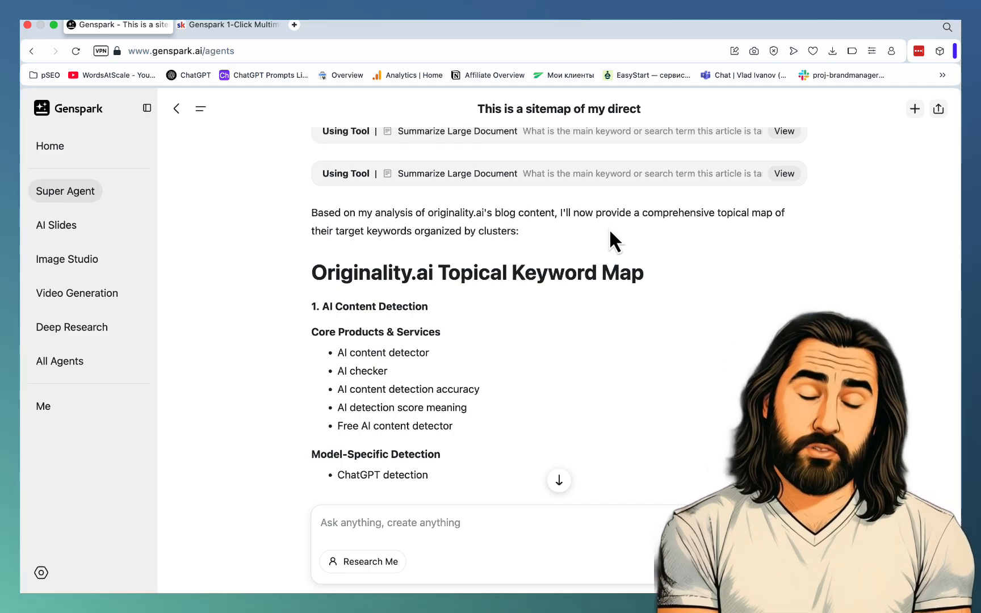
Scroll past the plagiarism, readability and grammar clusters and select 'Perplexity AI statistics'.
{"action": "scroll", "scroll_direction": "down", "scroll_amount": 3}
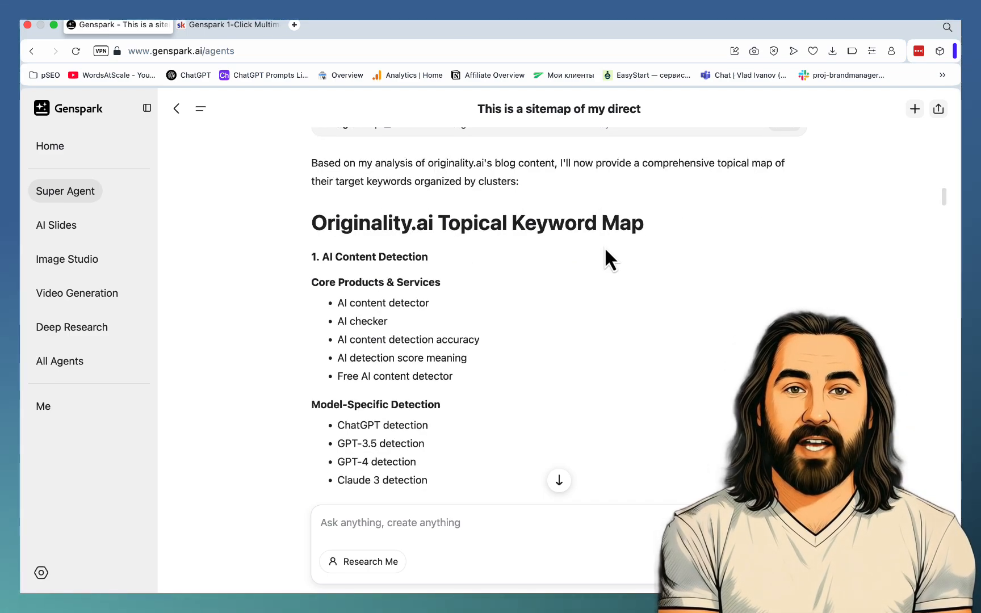
{"action": "scroll", "scroll_direction": "down", "scroll_amount": 3}
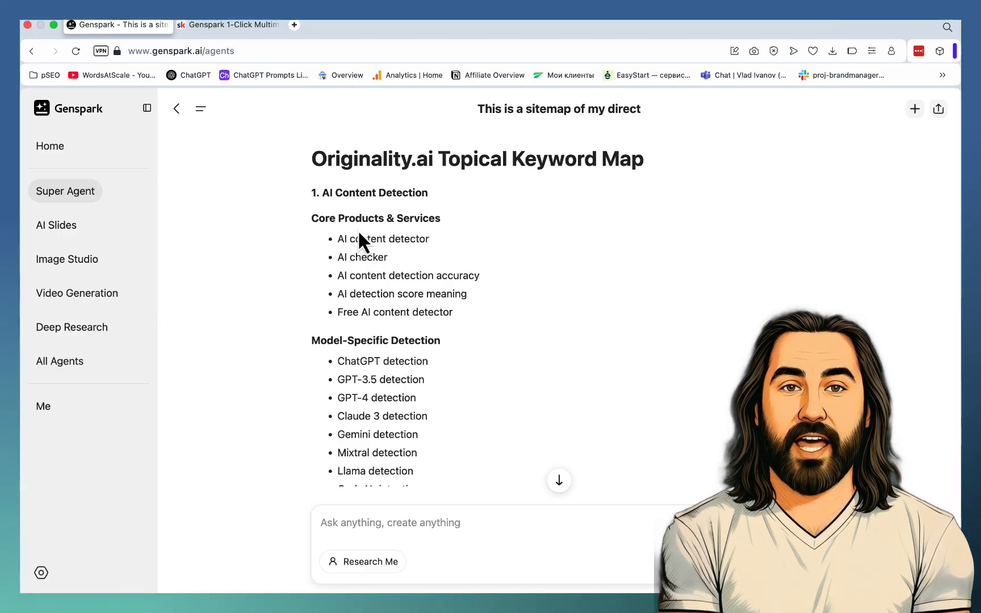
{"action": "scroll", "scroll_direction": "down", "scroll_amount": 3}
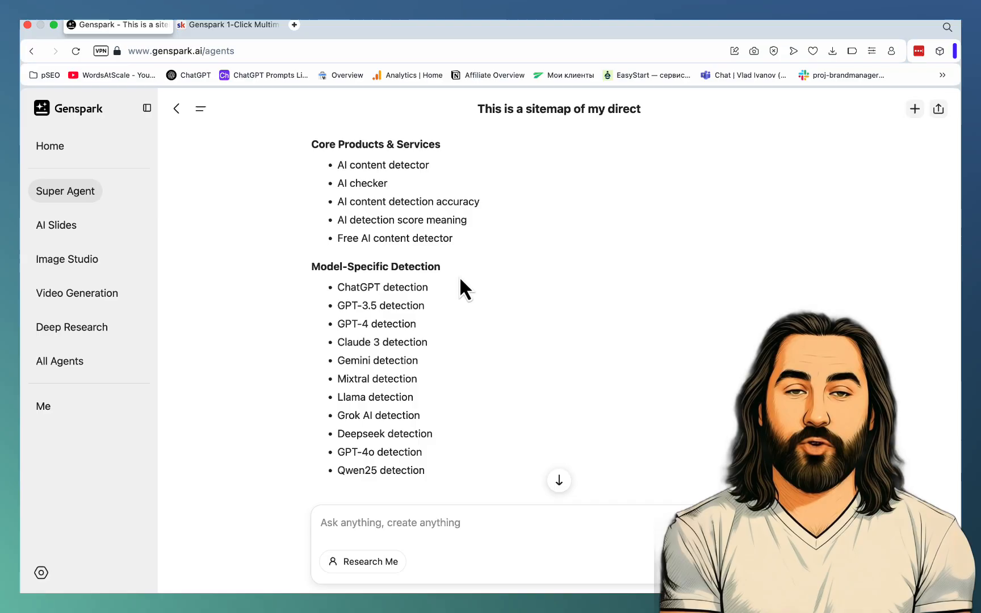
{"action": "scroll", "scroll_direction": "down", "scroll_amount": 3}
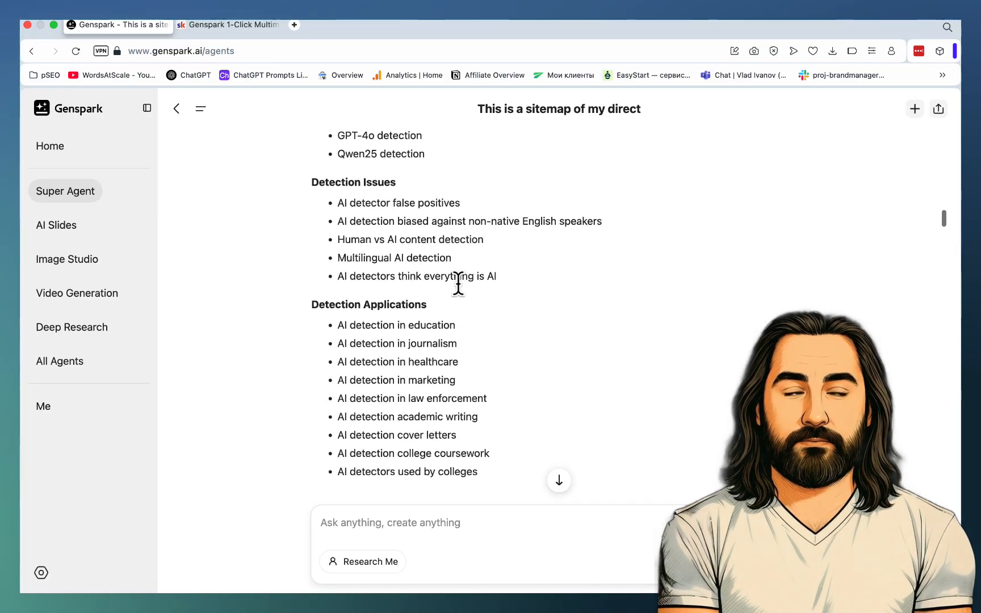
{"action": "scroll", "scroll_direction": "down", "scroll_amount": 3}
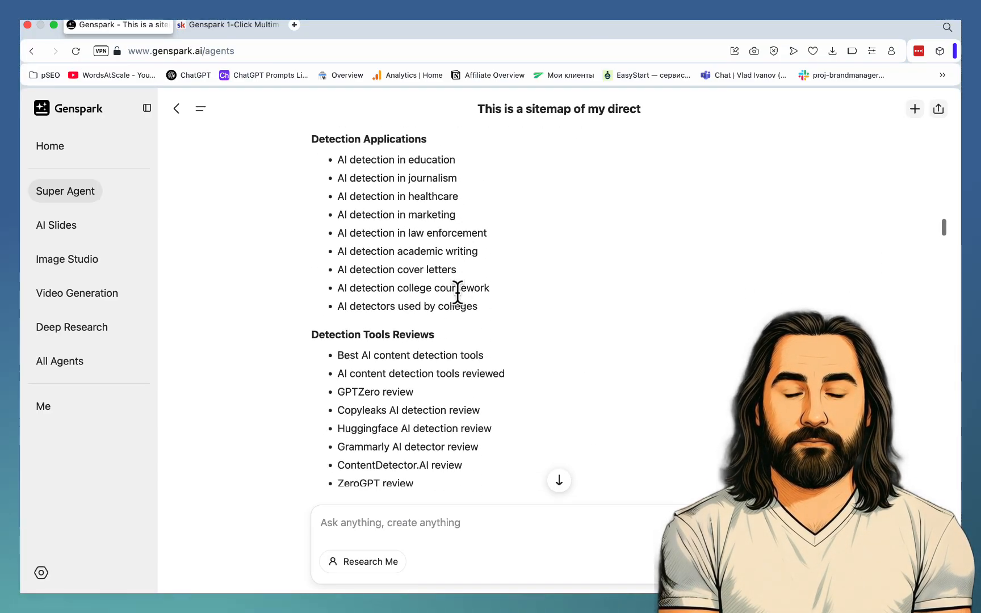
{"action": "scroll", "scroll_direction": "down", "scroll_amount": 3}
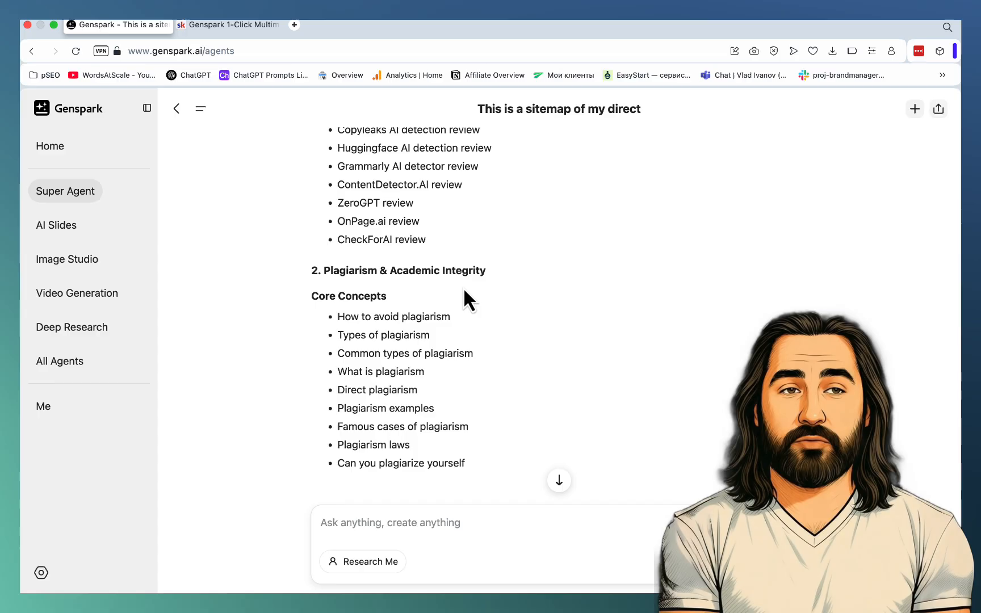
{"action": "scroll", "scroll_direction": "down", "scroll_amount": 3}
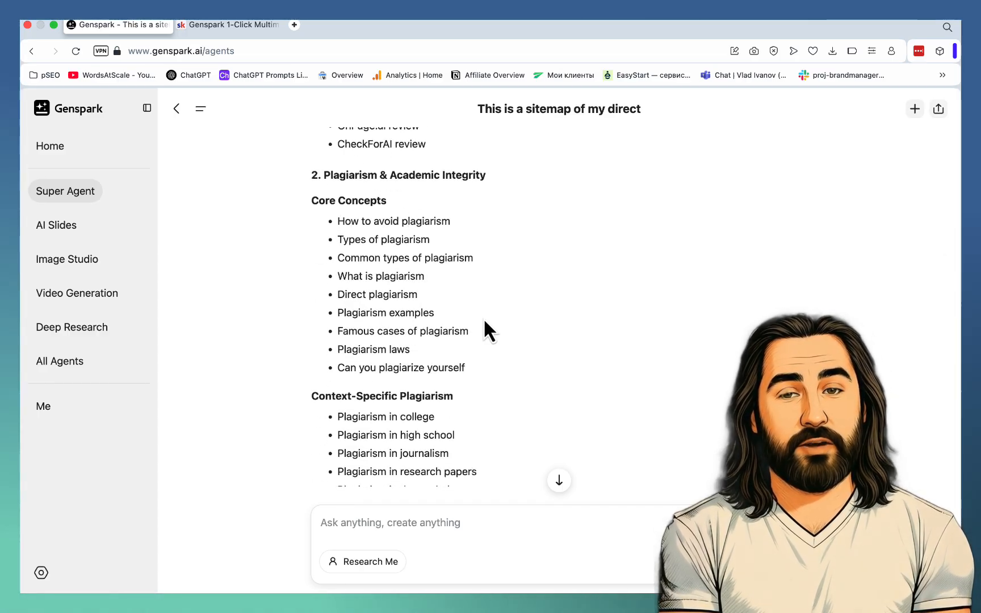
{"action": "scroll", "scroll_direction": "down", "scroll_amount": 3}
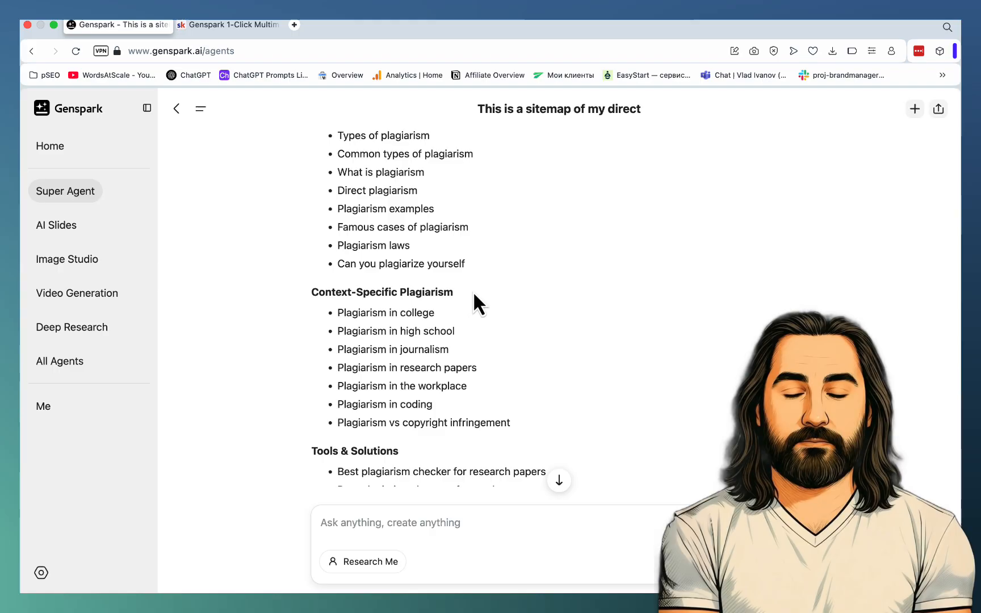
{"action": "scroll", "scroll_direction": "down", "scroll_amount": 3}
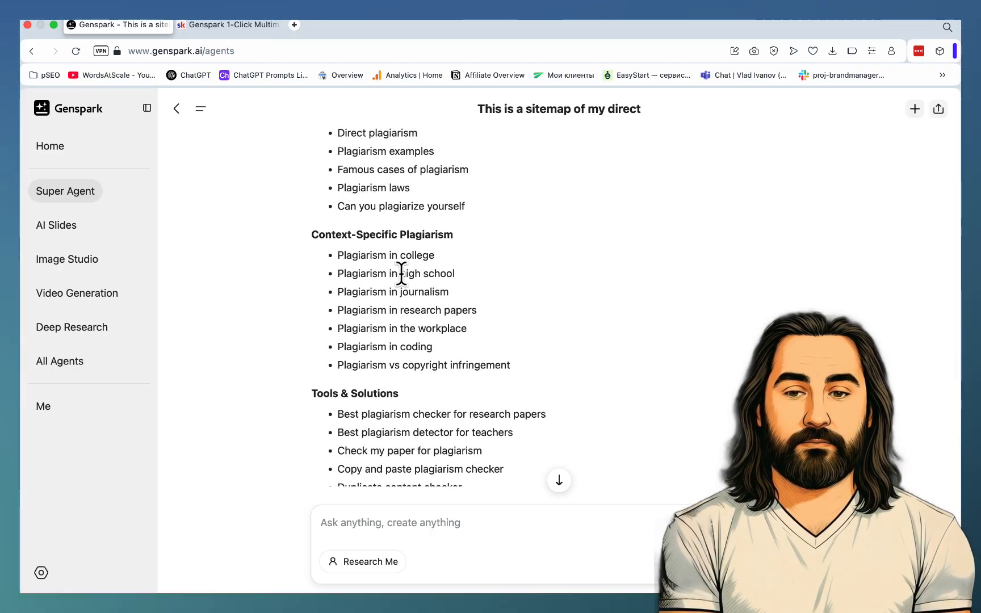
{"action": "scroll", "scroll_direction": "down", "scroll_amount": 3}
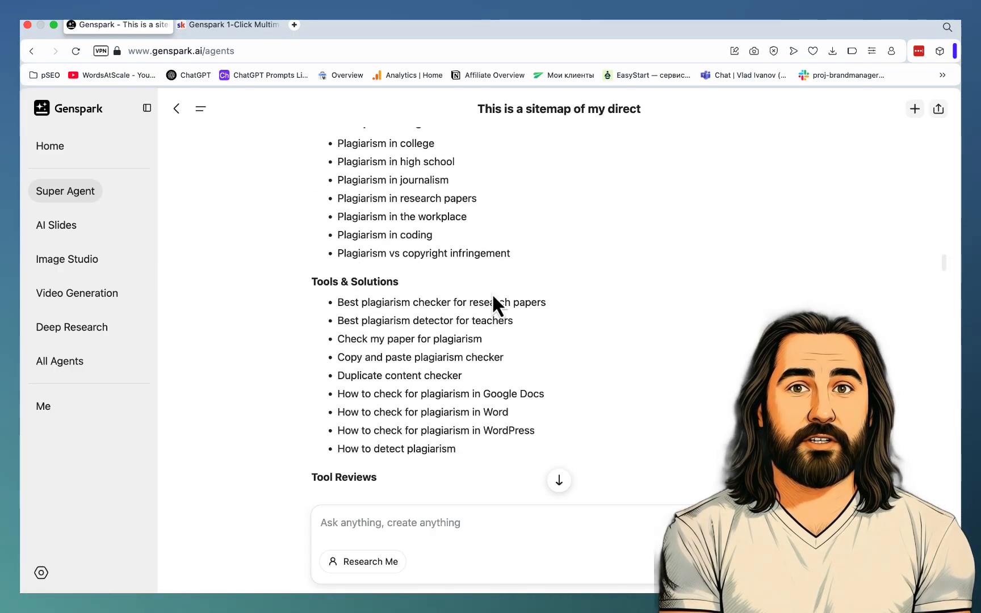
{"action": "scroll", "scroll_direction": "down", "scroll_amount": 3}
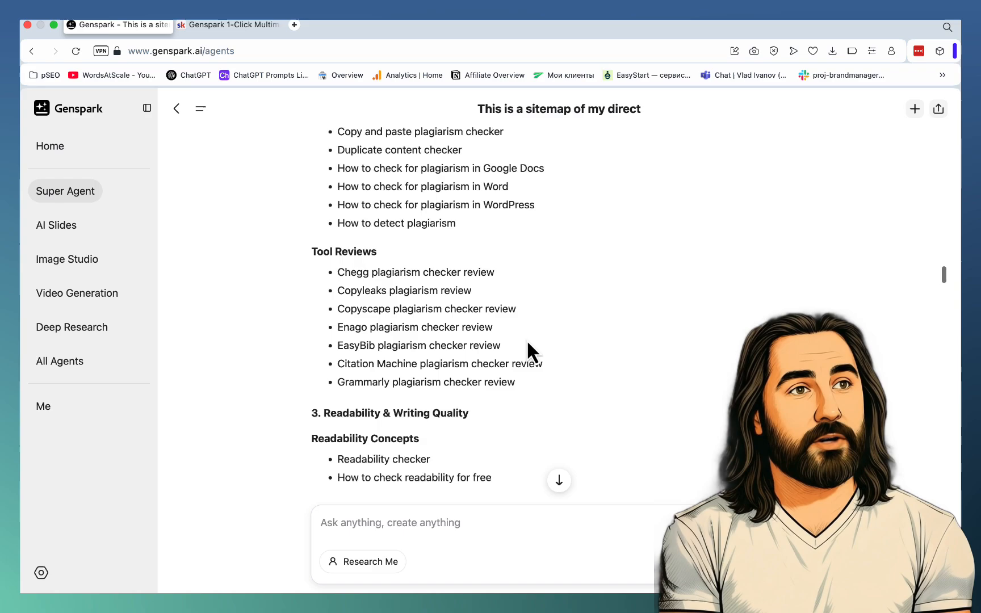
{"action": "scroll", "scroll_direction": "down", "scroll_amount": 3}
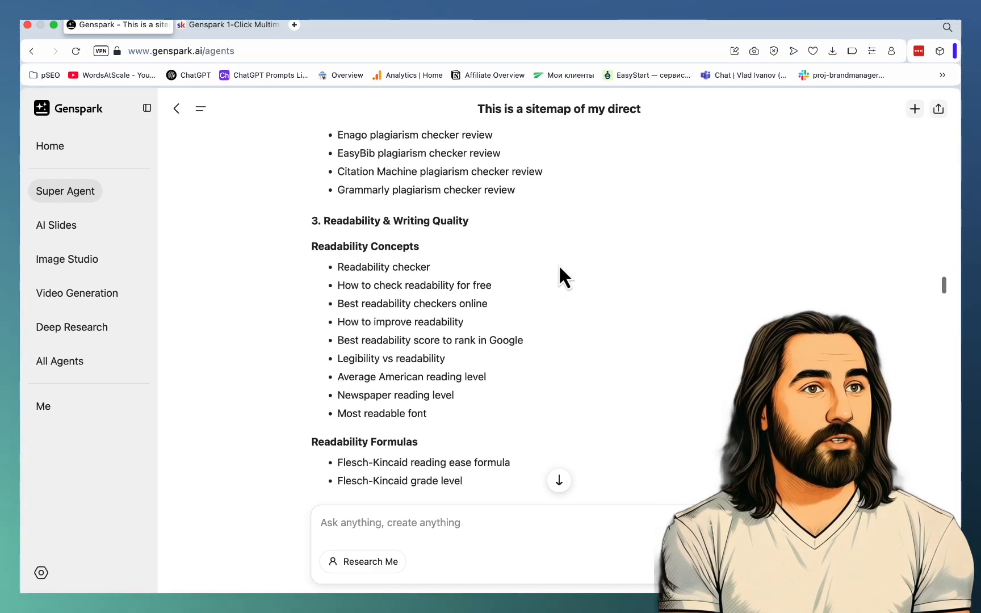
{"action": "scroll", "scroll_direction": "down", "scroll_amount": 3}
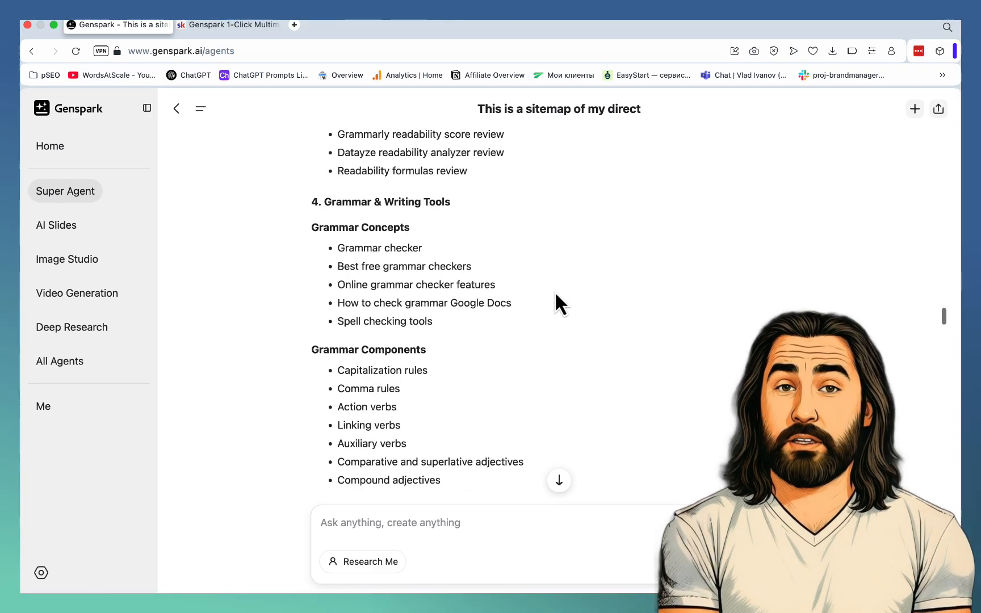
{"action": "scroll", "scroll_direction": "down", "scroll_amount": 3}
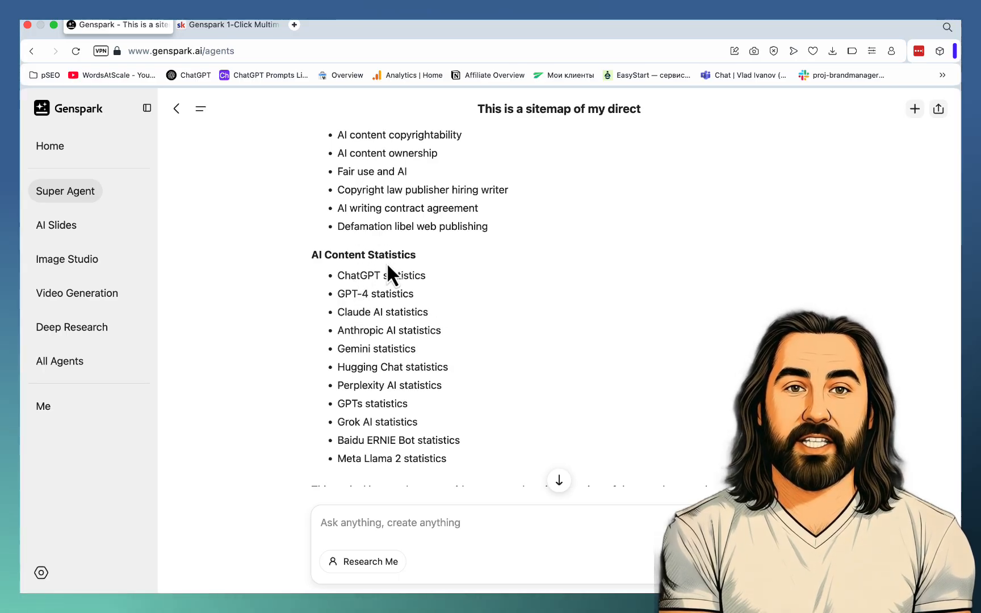
{"action": "mouse_move", "coordinate": [419, 316]}
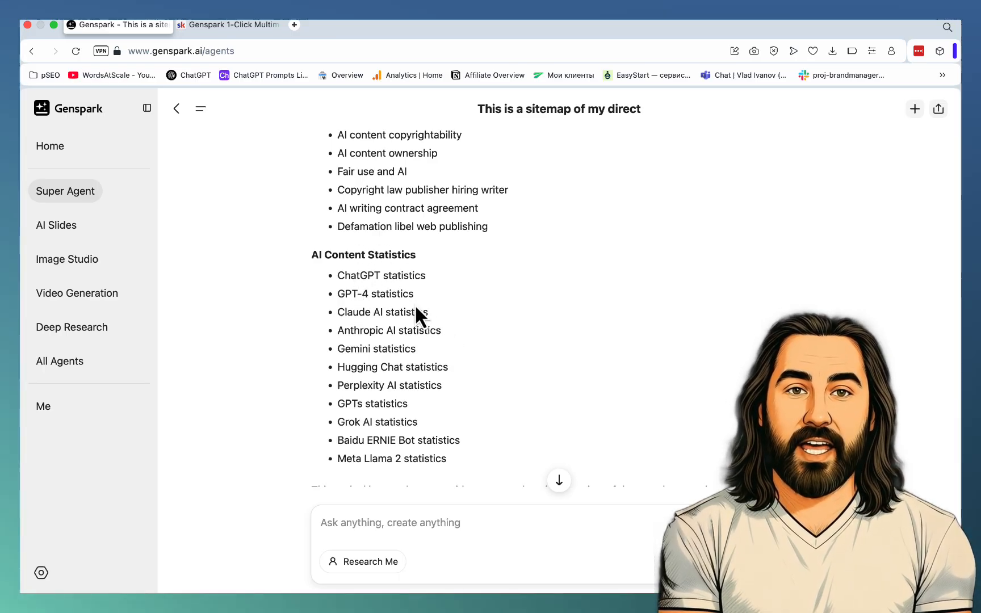
{"action": "mouse_move", "coordinate": [455, 397]}
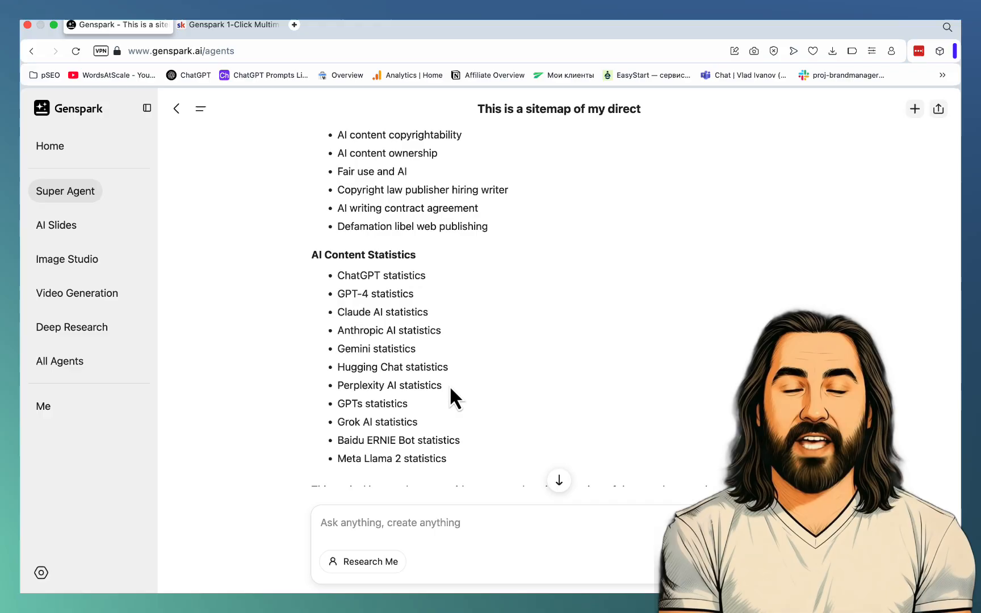
{"action": "double_click", "coordinate": [389, 385]}
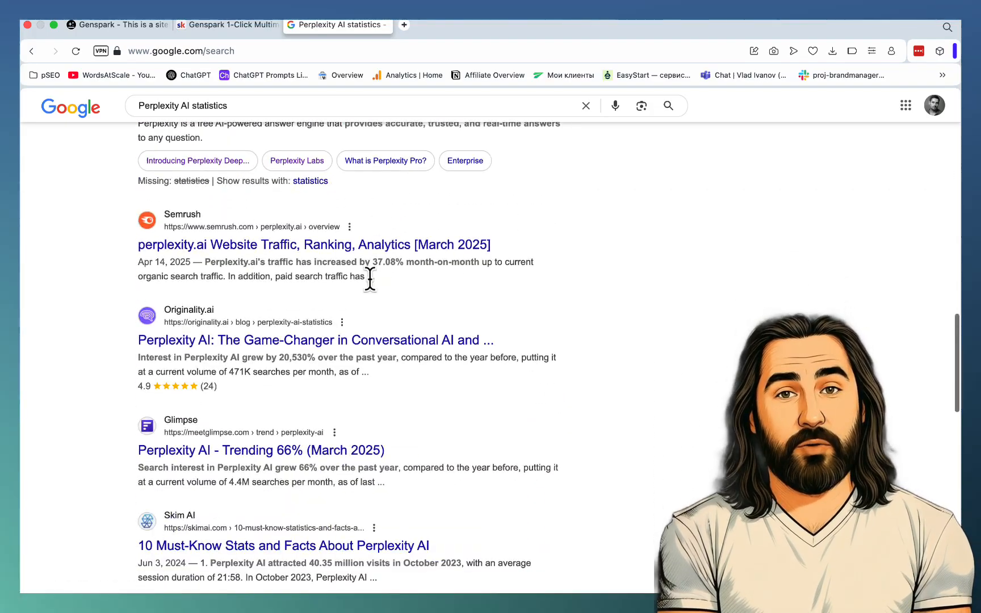
Read Originality.ai's Perplexity AI statistics article, then load thehoth.com in a new tab.
{"action": "left_click", "coordinate": [315, 339]}
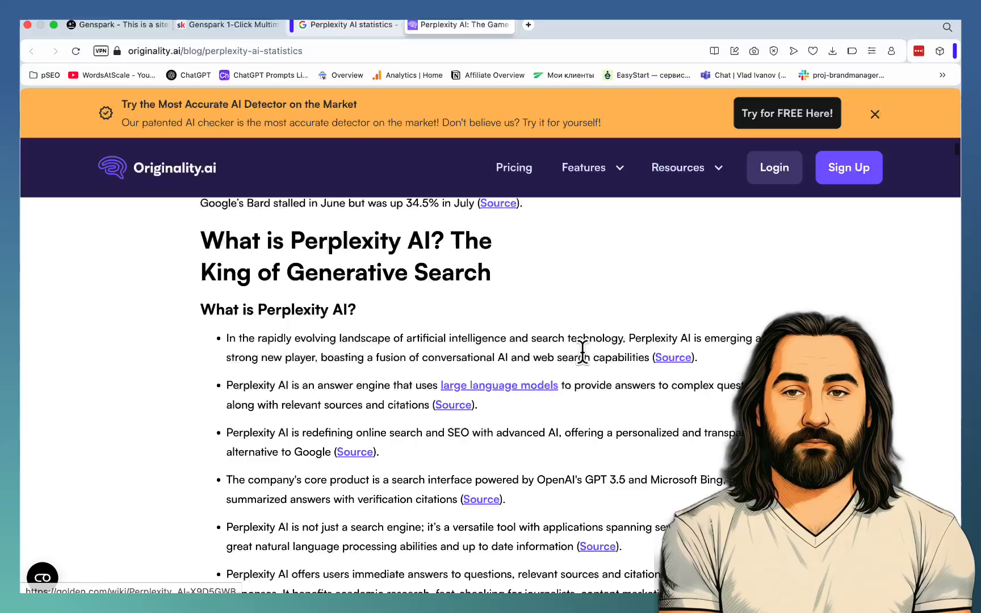
{"action": "scroll", "scroll_direction": "down", "scroll_amount": 3}
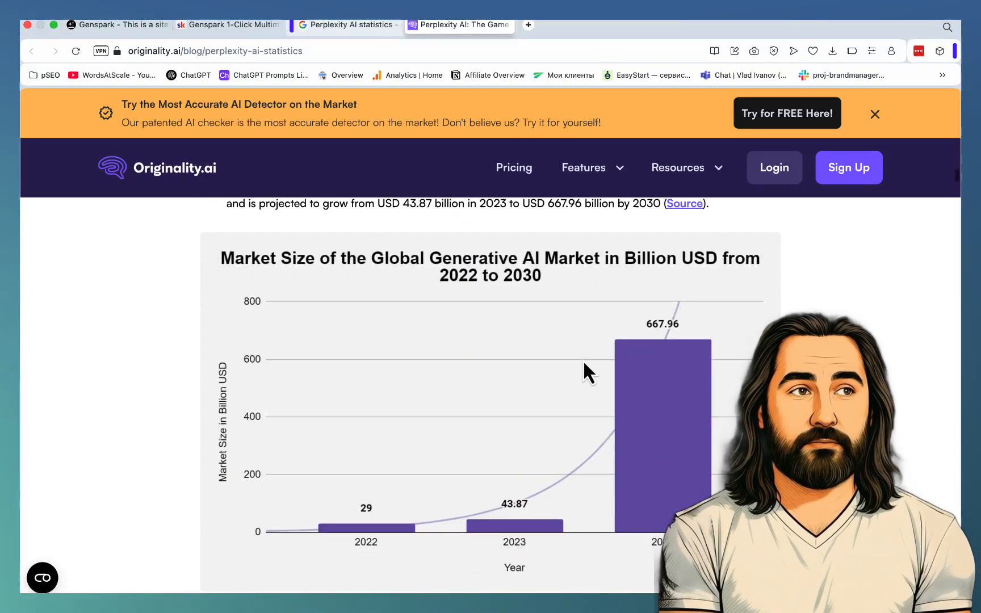
{"action": "scroll", "scroll_direction": "down", "scroll_amount": 3}
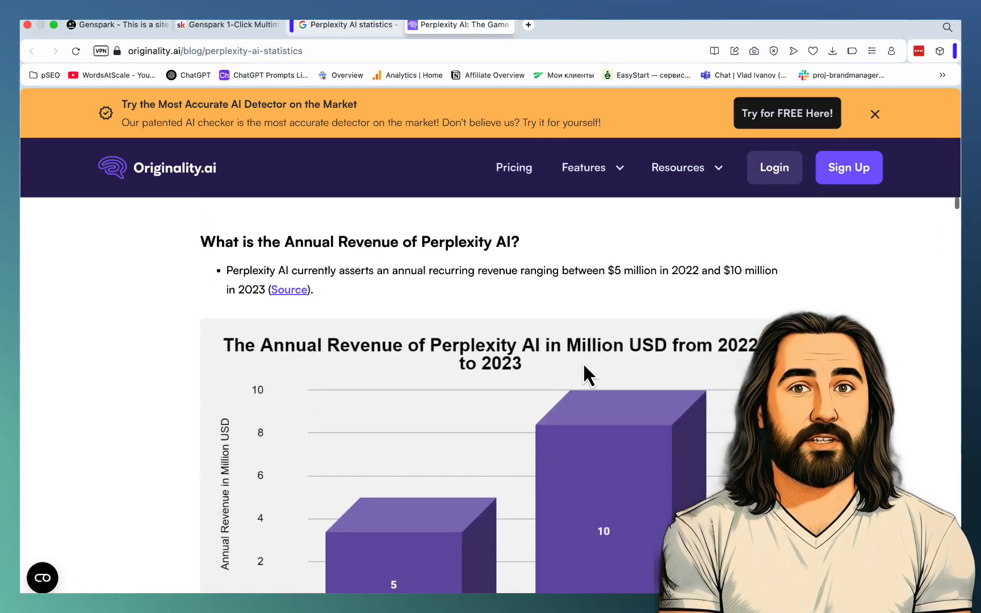
{"action": "scroll", "scroll_direction": "down", "scroll_amount": 3}
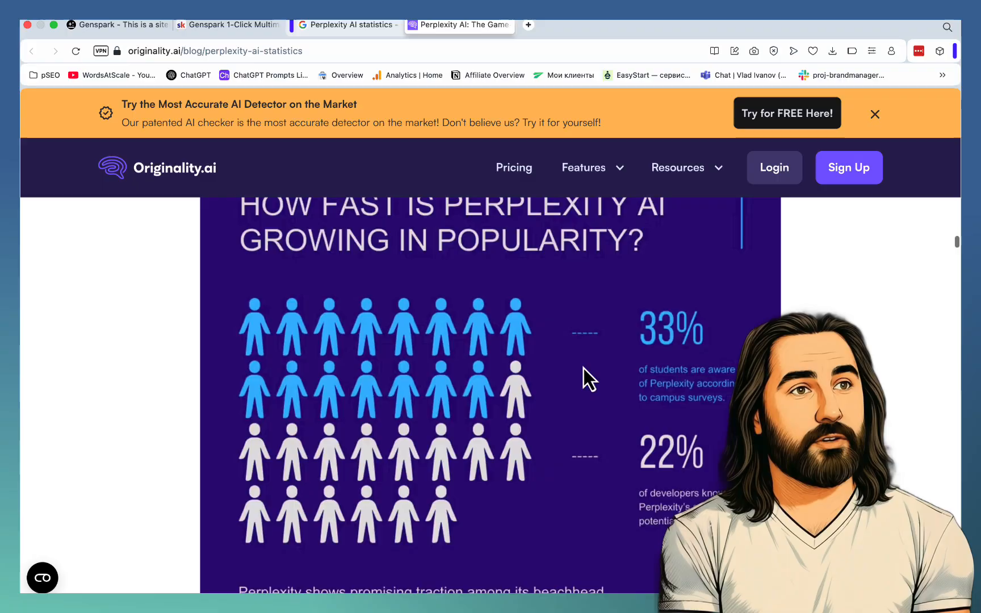
{"action": "scroll", "scroll_direction": "down", "scroll_amount": 3}
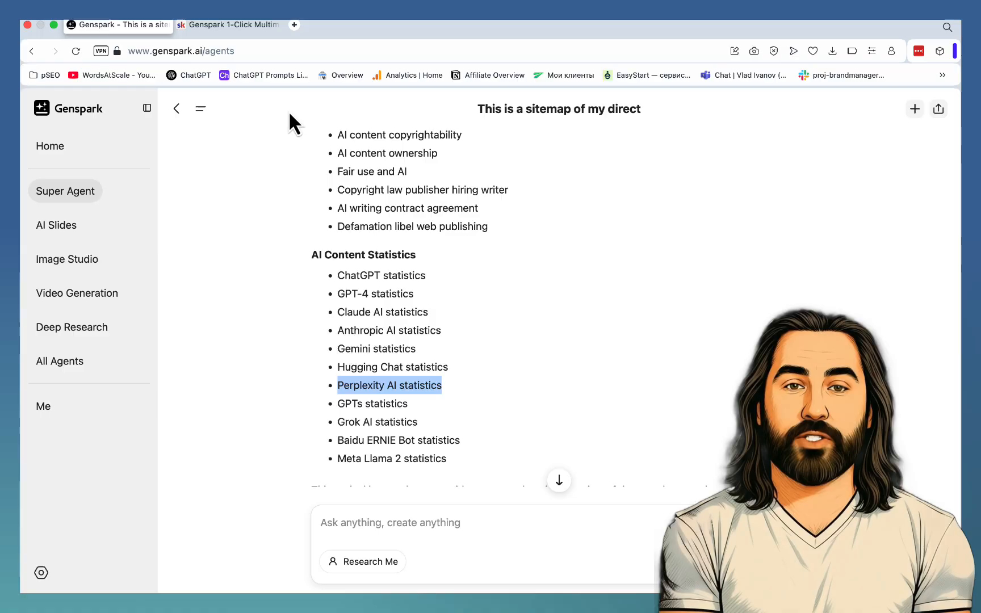
{"action": "left_click", "coordinate": [337, 24]}
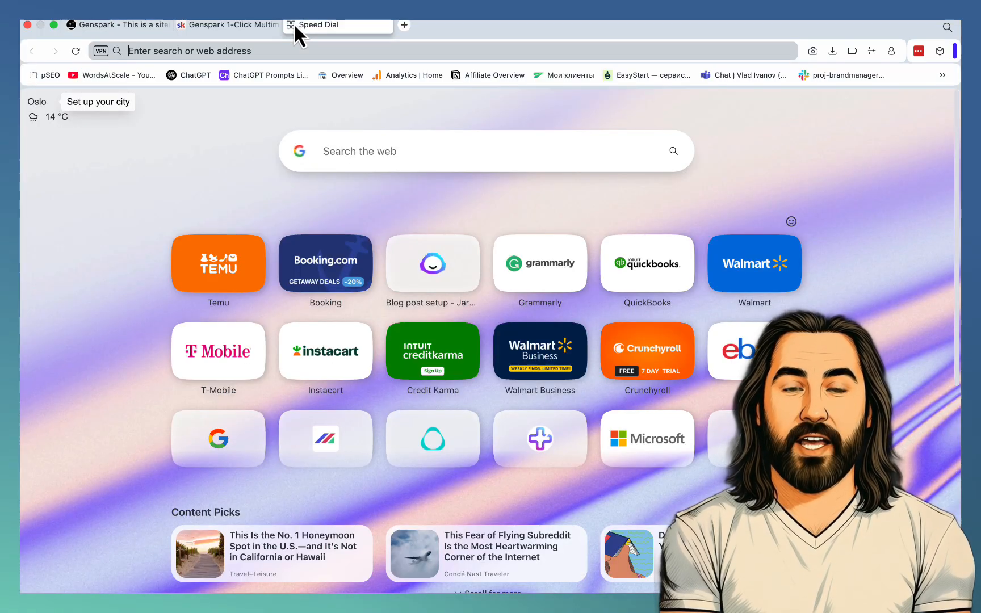
{"action": "left_click", "coordinate": [250, 51]}
{"action": "type", "text": "www.thehoth.com"}
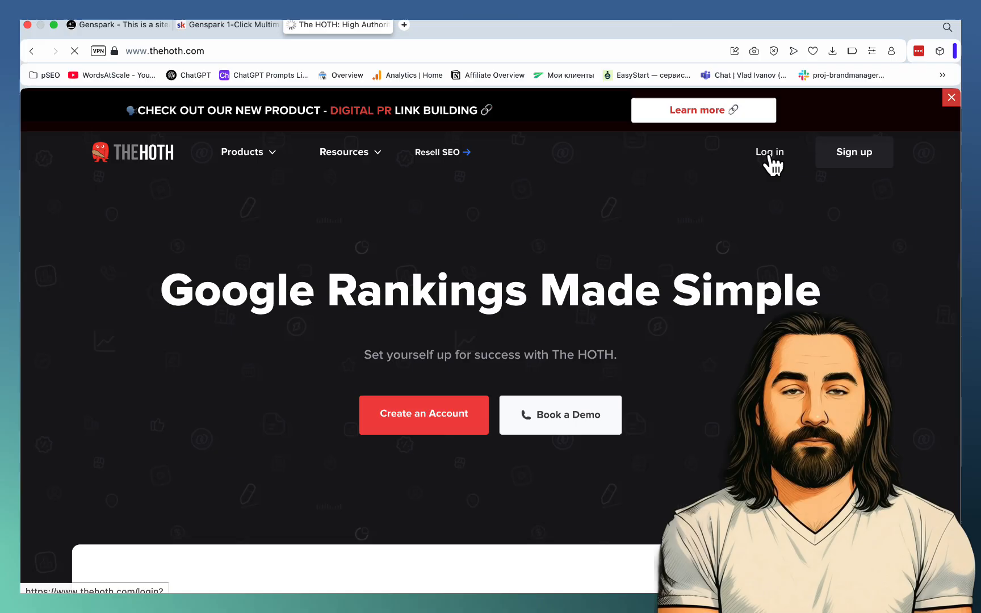
Log in to The HOTH and open Keyword Research from the free tools in a new tab.
{"action": "left_click", "coordinate": [770, 152]}
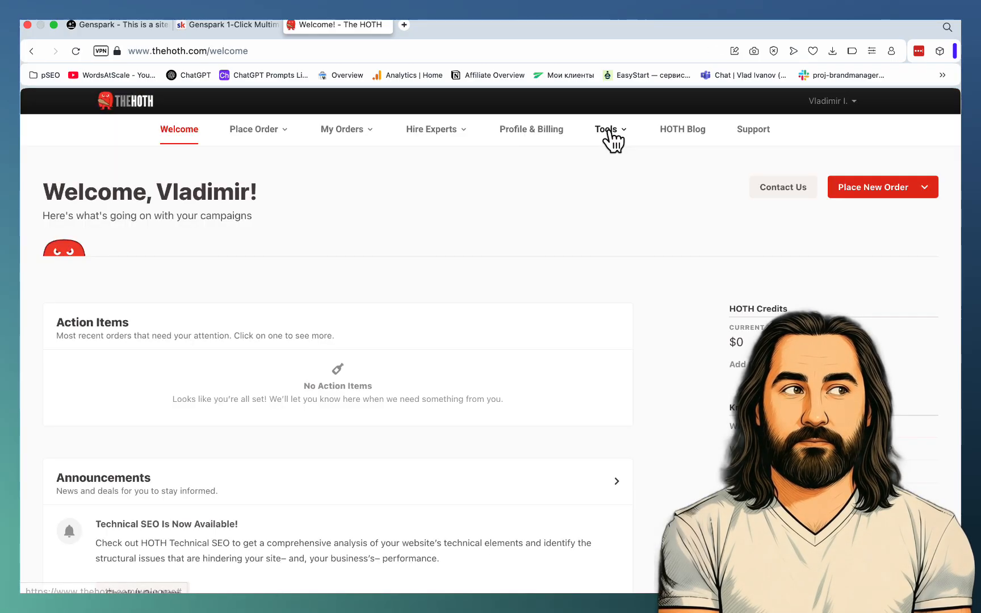
{"action": "left_click", "coordinate": [606, 130]}
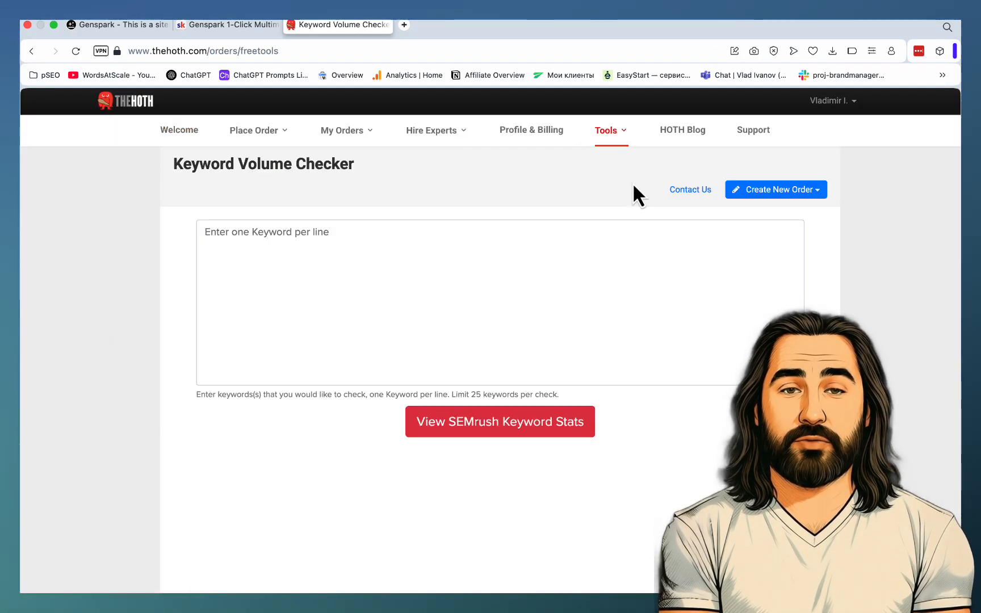
{"action": "mouse_move", "coordinate": [387, 230]}
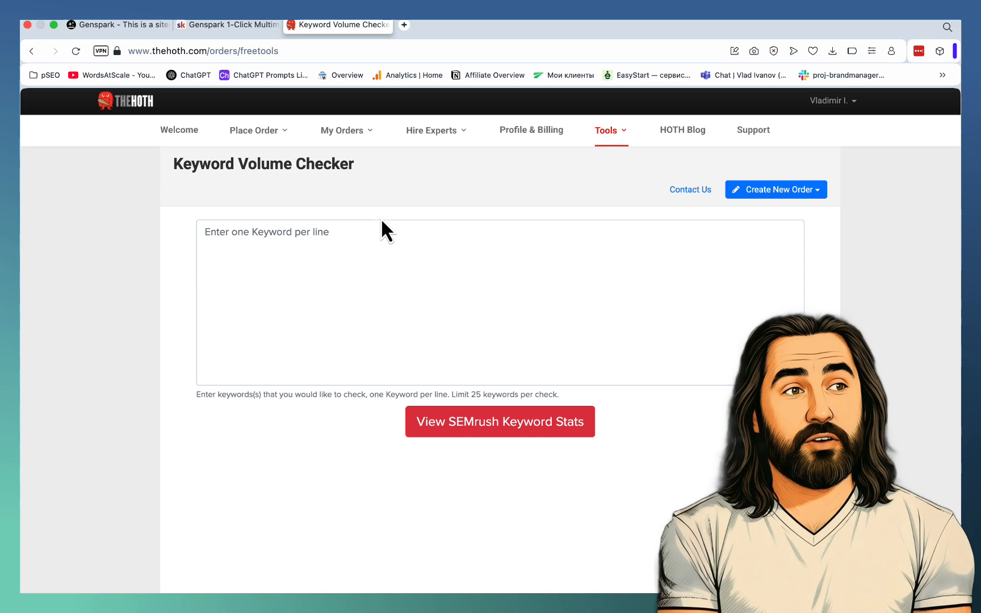
{"action": "mouse_move", "coordinate": [566, 403]}
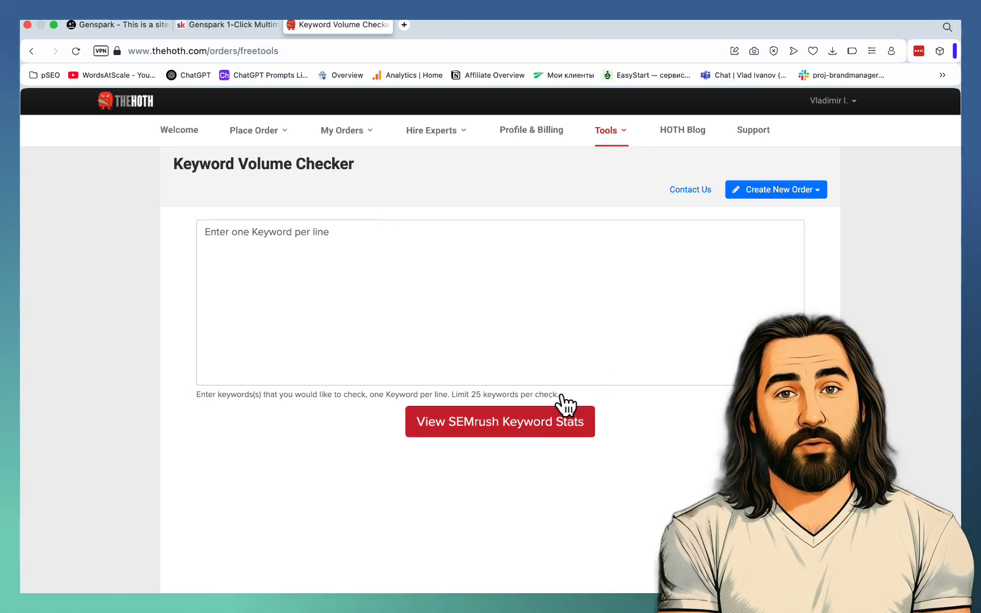
{"action": "left_click", "coordinate": [609, 130]}
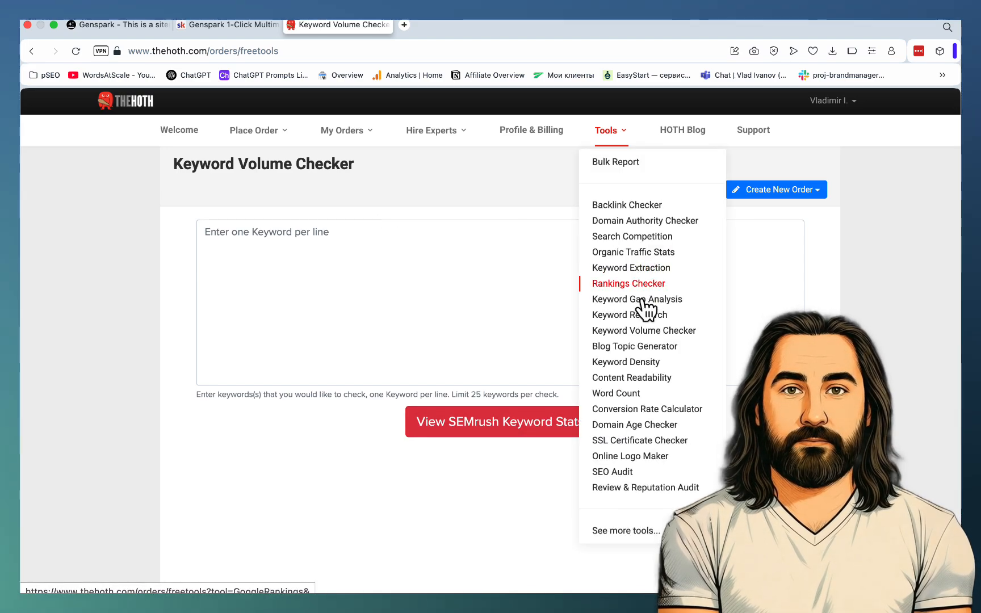
{"action": "right_click", "coordinate": [627, 314]}
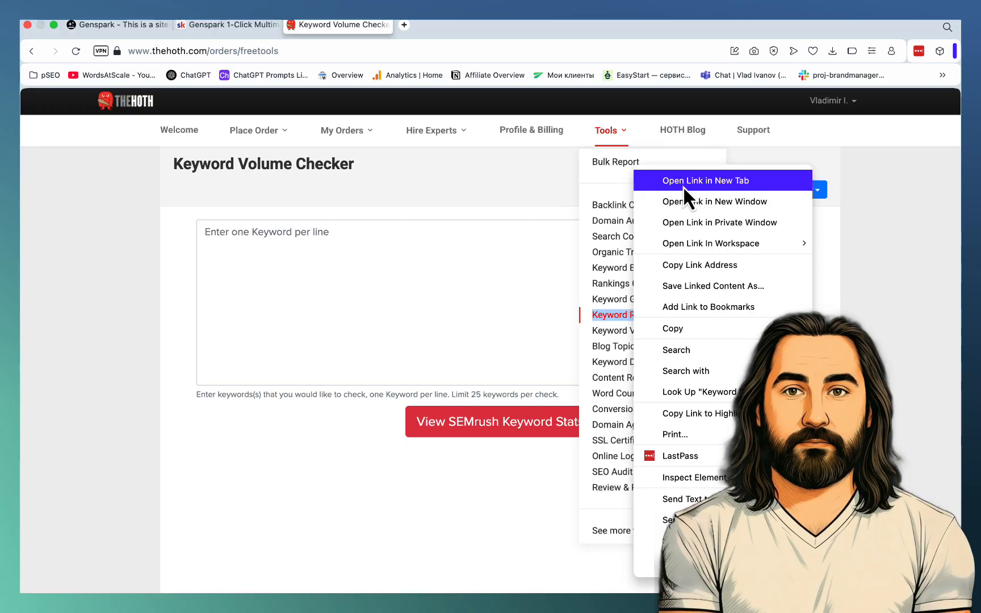
{"action": "left_click", "coordinate": [705, 180]}
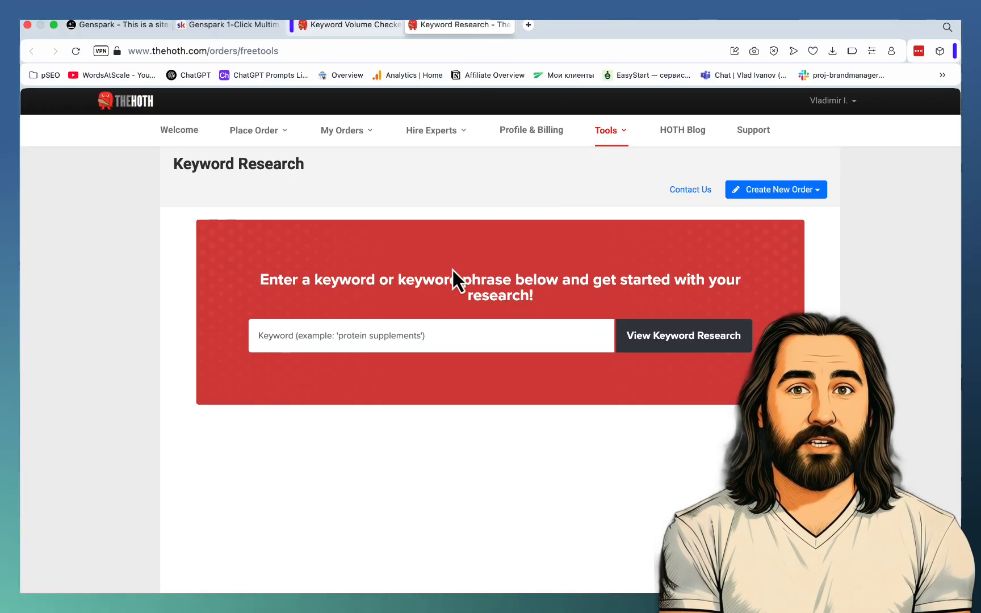
Search keyword ideas for 'pug' and export the 100 results as CSV.
{"action": "type", "text": "pu"}
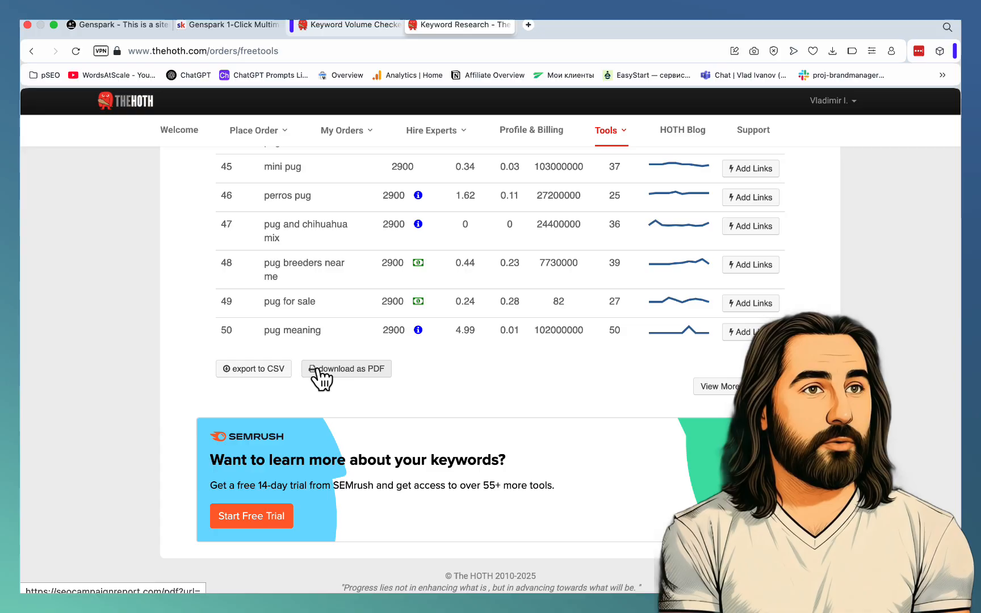
{"action": "scroll", "scroll_direction": "down", "scroll_amount": 3}
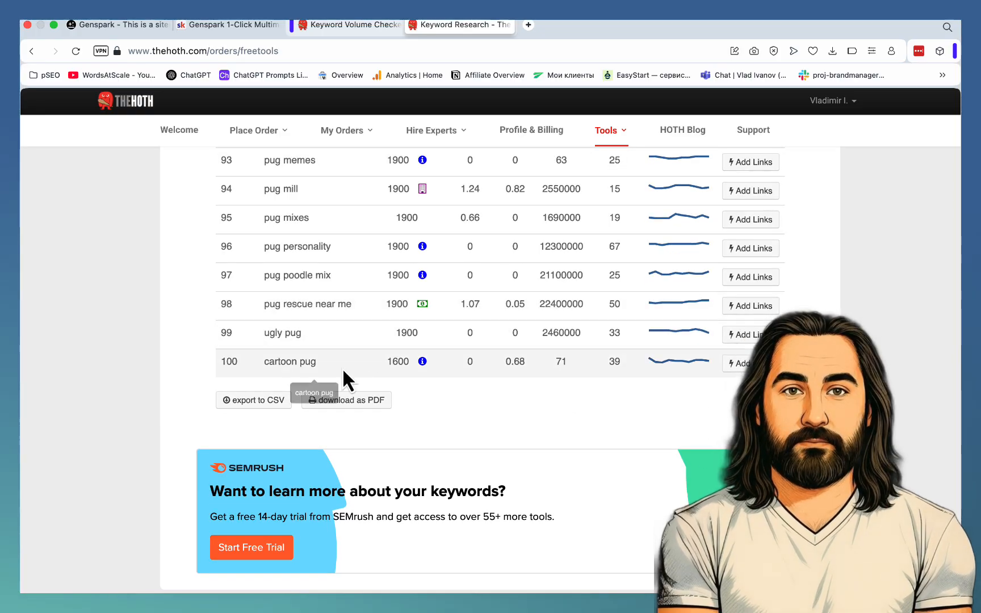
{"action": "left_click", "coordinate": [253, 400]}
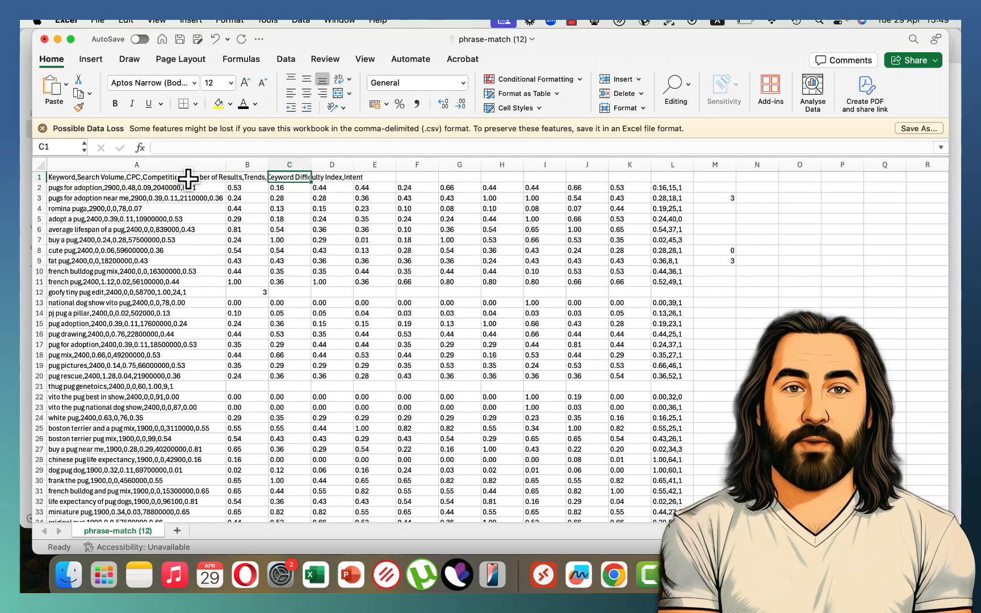
Select column A and run Text to Columns with the Delimited option.
{"action": "left_click", "coordinate": [136, 177]}
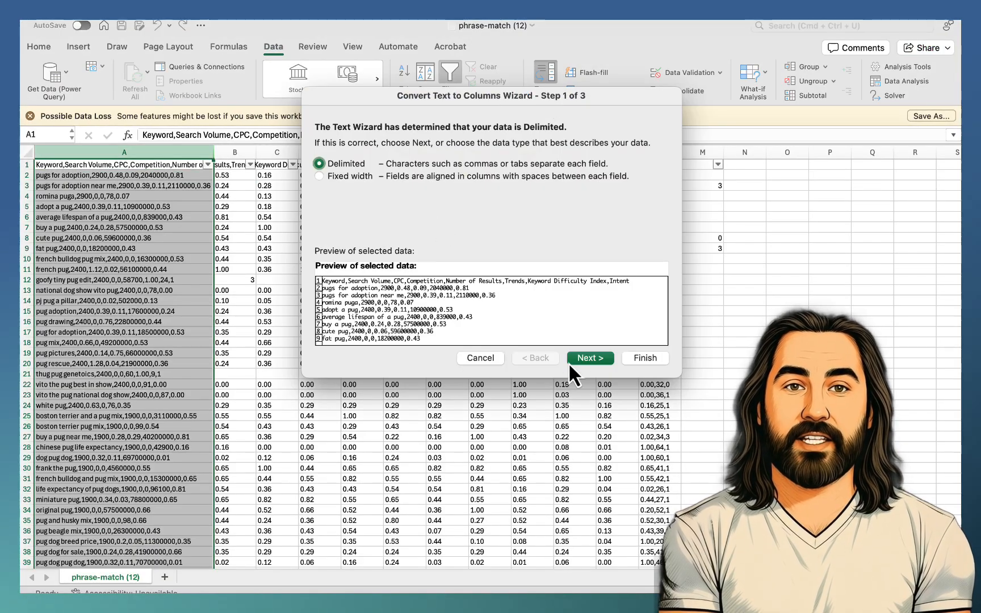
{"action": "left_click", "coordinate": [589, 357]}
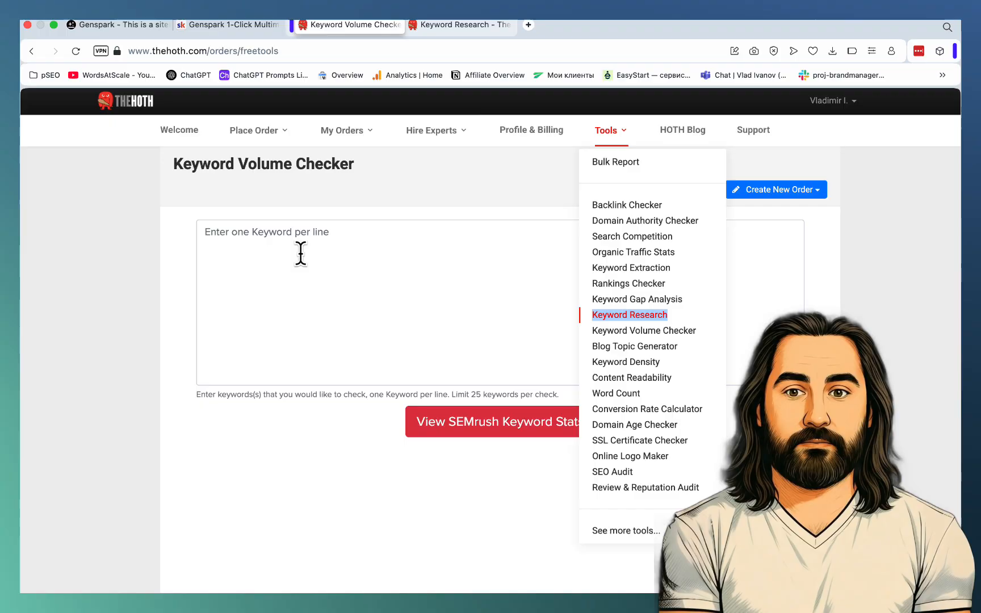
Paste the pug keywords into Keyword Volume Checker and view their SEMrush stats.
{"action": "left_click", "coordinate": [494, 421]}
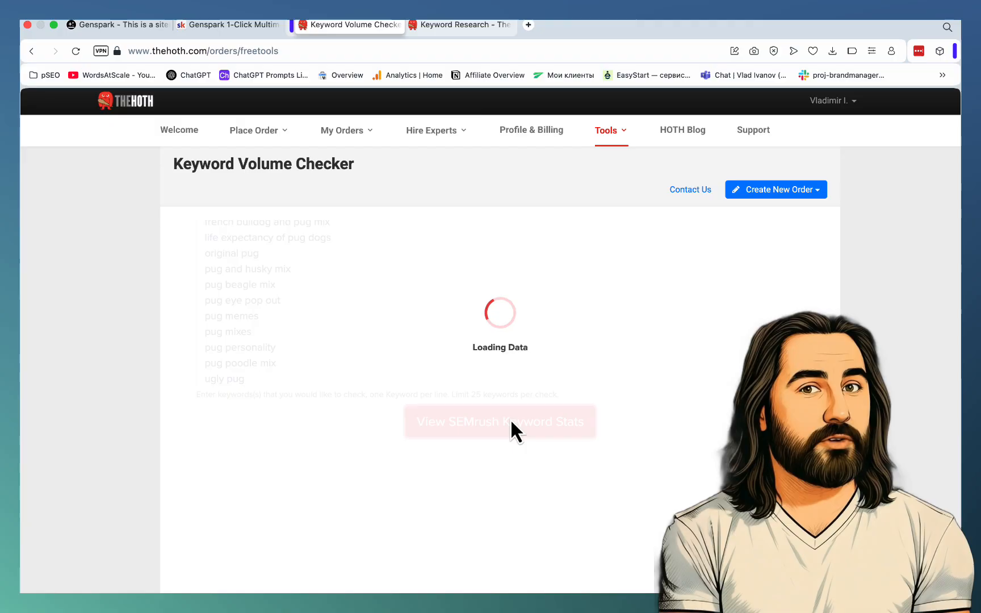
{"action": "left_click", "coordinate": [500, 421]}
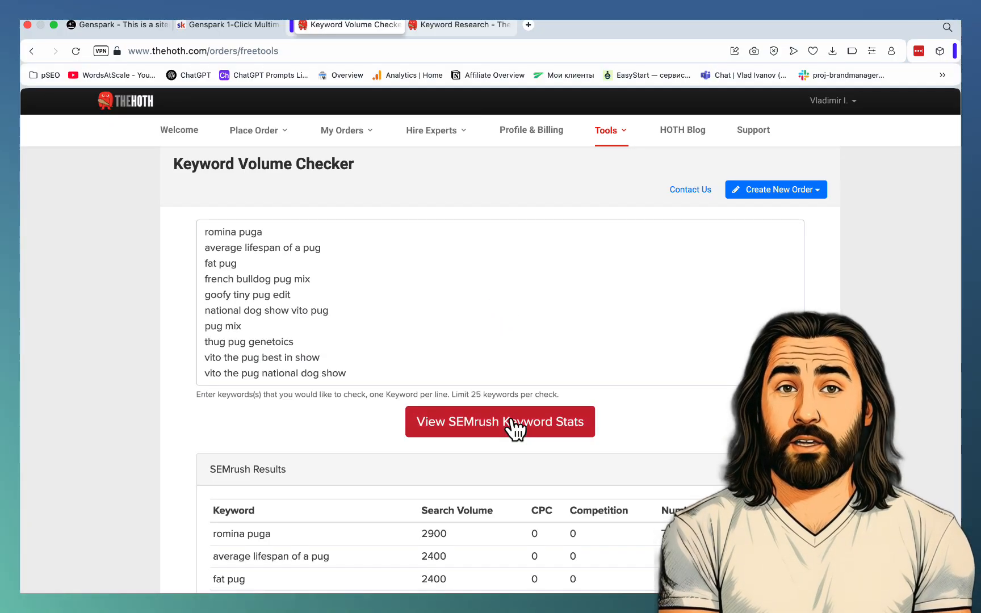
{"action": "scroll", "scroll_direction": "down", "scroll_amount": 3}
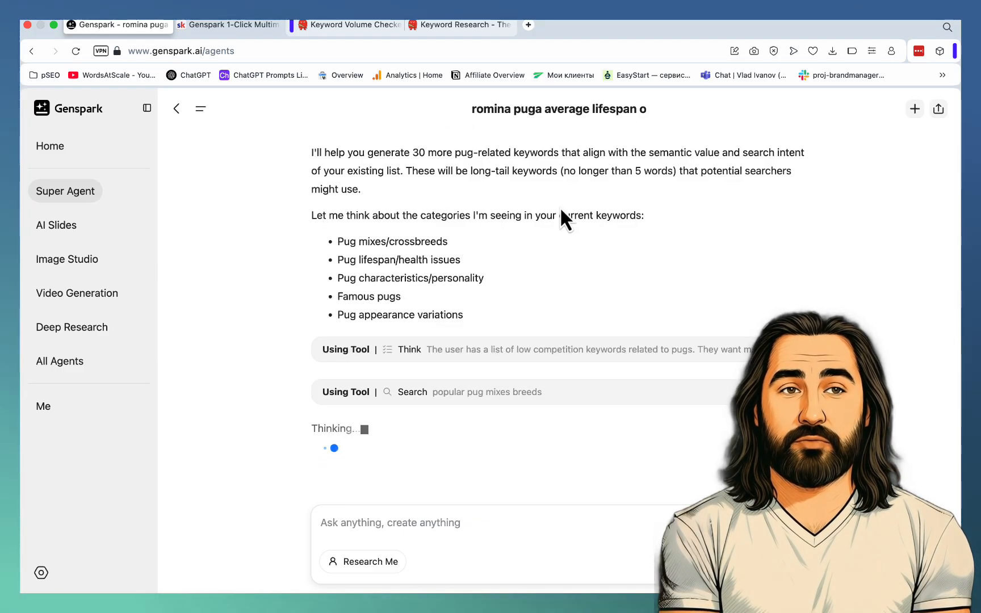
Scroll through the agent's 30 new long-tail pug keywords, from Chug mix traits to elderly pug needs.
{"action": "scroll", "scroll_direction": "down", "scroll_amount": 3}
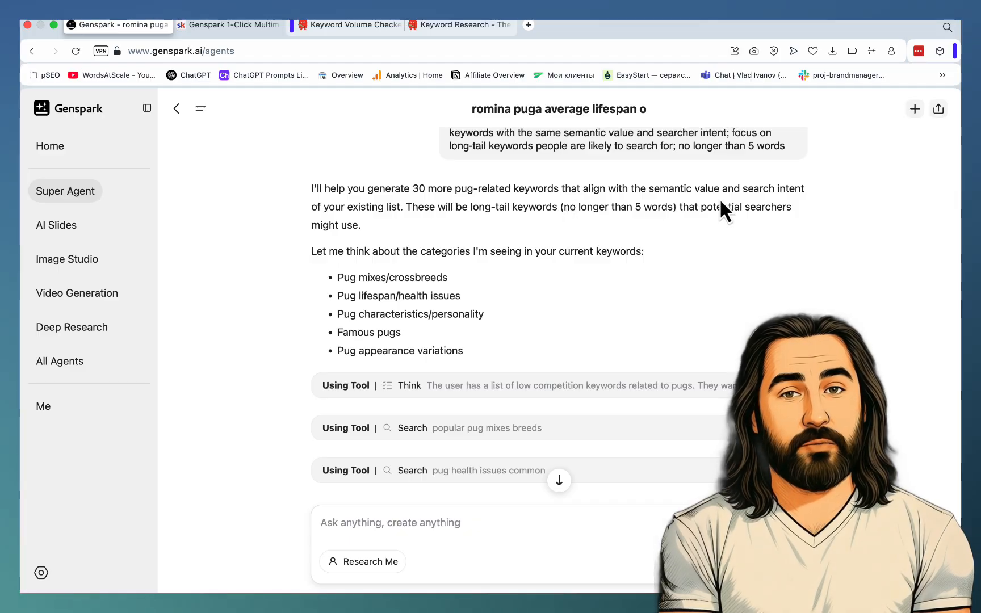
{"action": "mouse_move", "coordinate": [635, 289]}
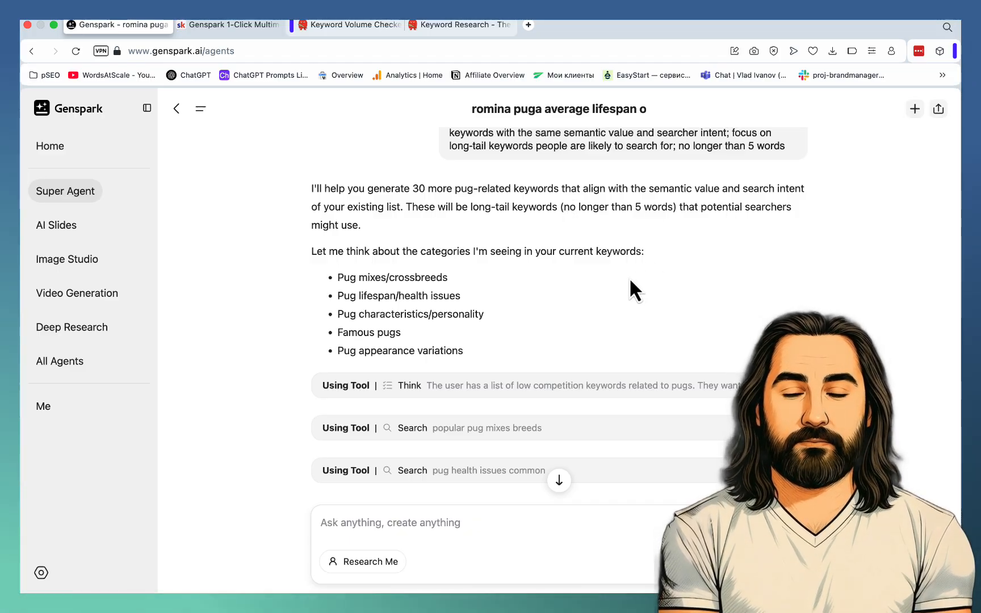
{"action": "mouse_move", "coordinate": [678, 245]}
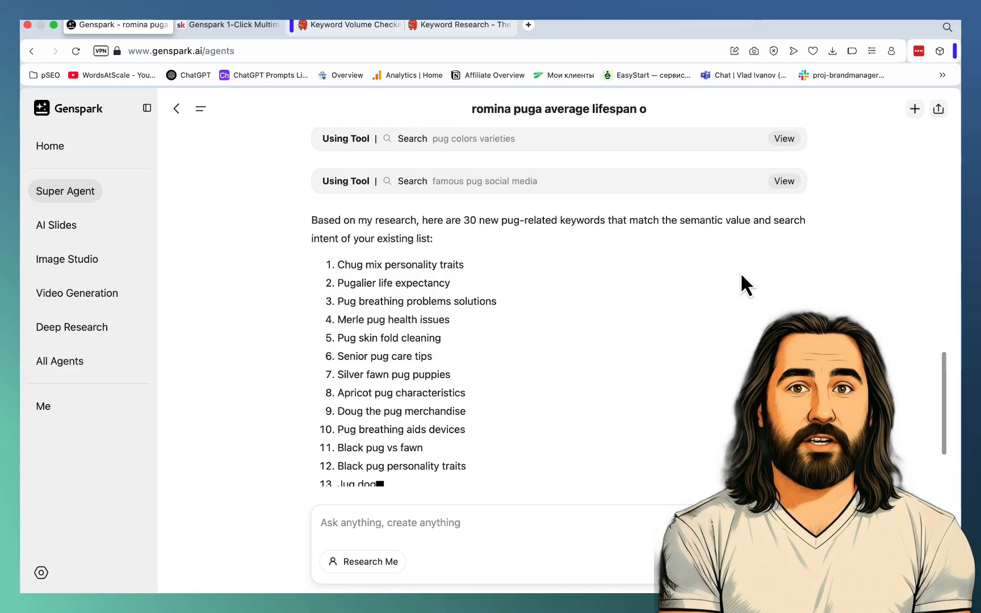
{"action": "scroll", "scroll_direction": "down", "scroll_amount": 3}
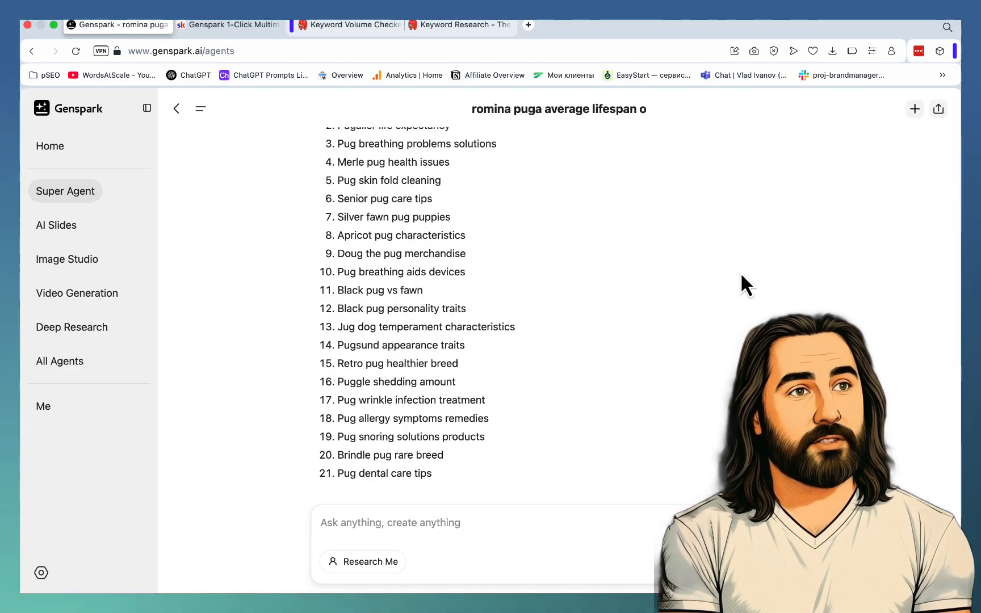
{"action": "scroll", "scroll_direction": "down", "scroll_amount": 3}
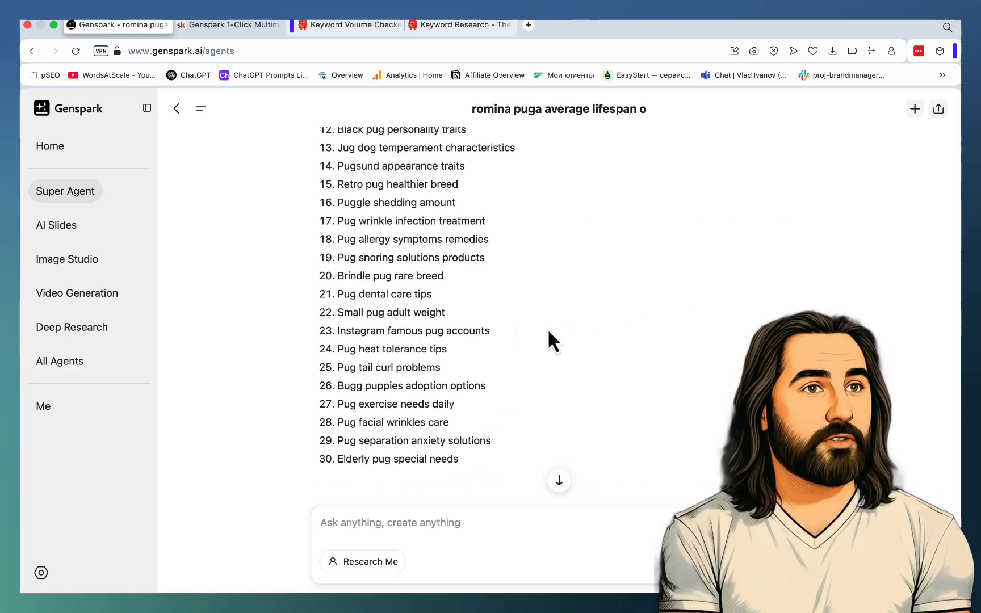
Switch to Keyword Volume Checker and scroll the SEMrush volumes, e.g. Pugalier life expectancy at 140.
{"action": "left_click", "coordinate": [338, 25]}
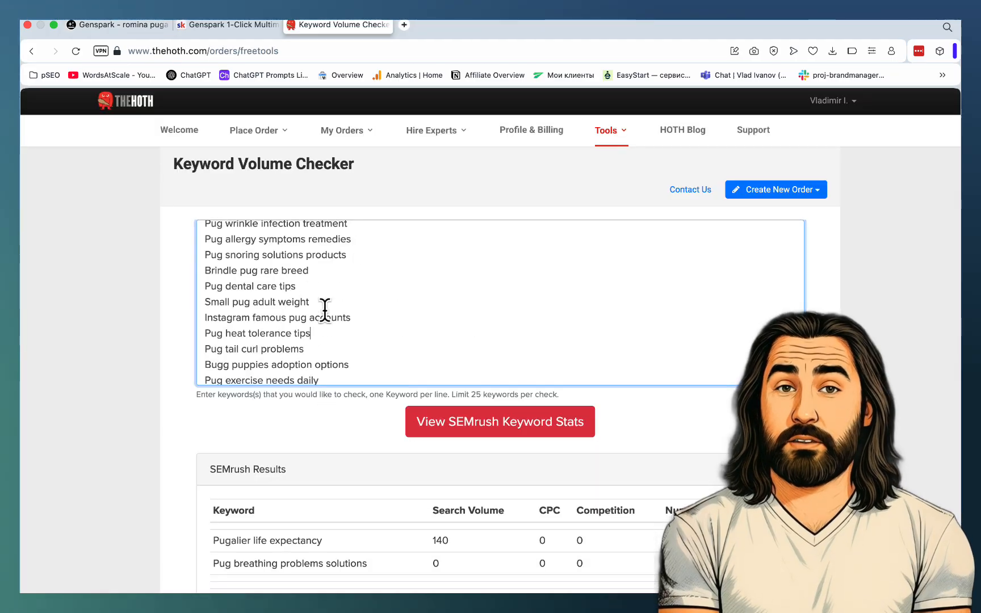
{"action": "mouse_move", "coordinate": [250, 233]}
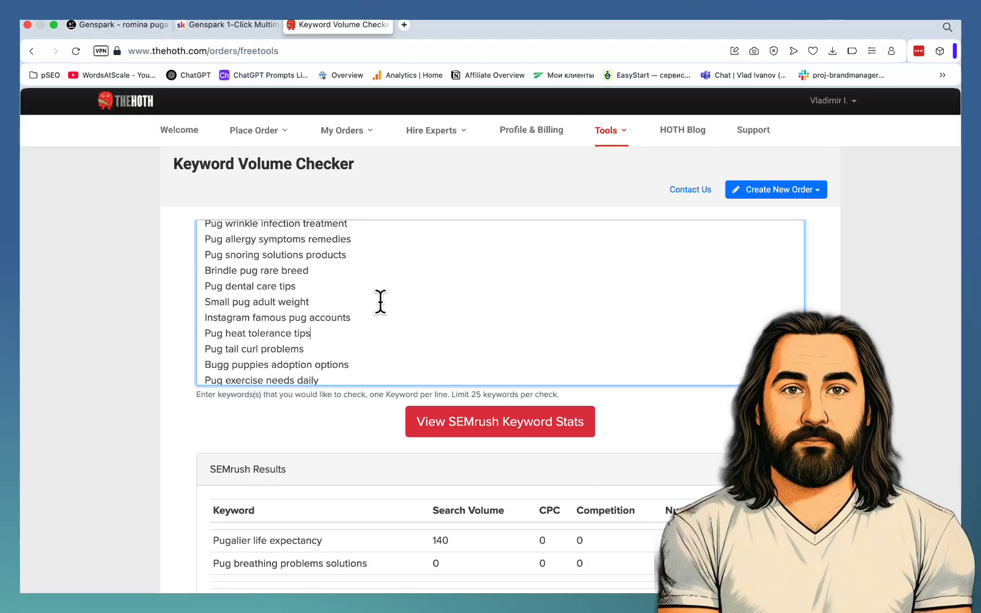
{"action": "scroll", "scroll_direction": "down", "scroll_amount": 3}
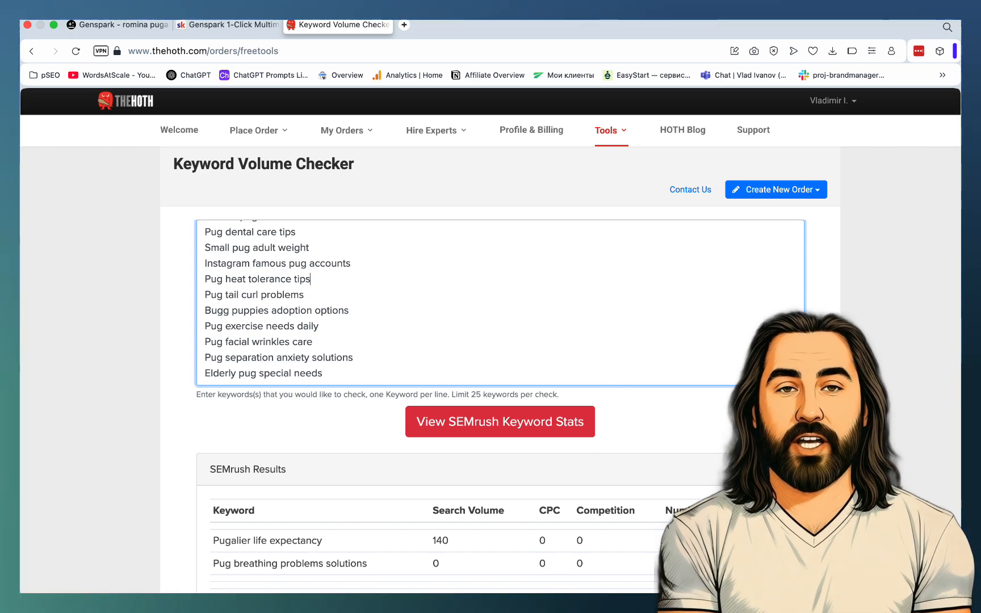
{"action": "scroll", "scroll_direction": "down", "scroll_amount": 3}
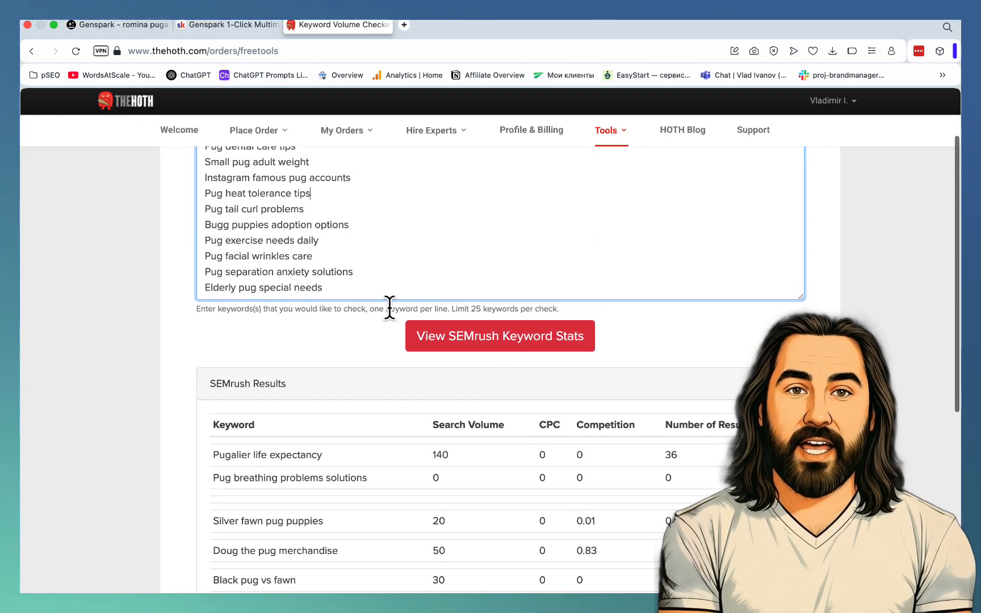
{"action": "scroll", "scroll_direction": "down", "scroll_amount": 3}
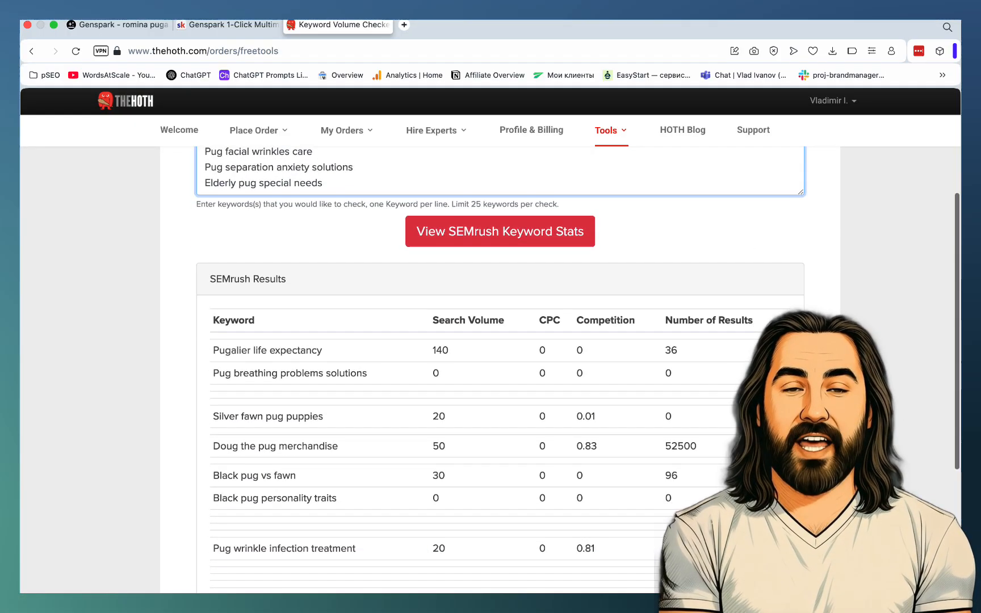
{"action": "scroll", "scroll_direction": "down", "scroll_amount": 3}
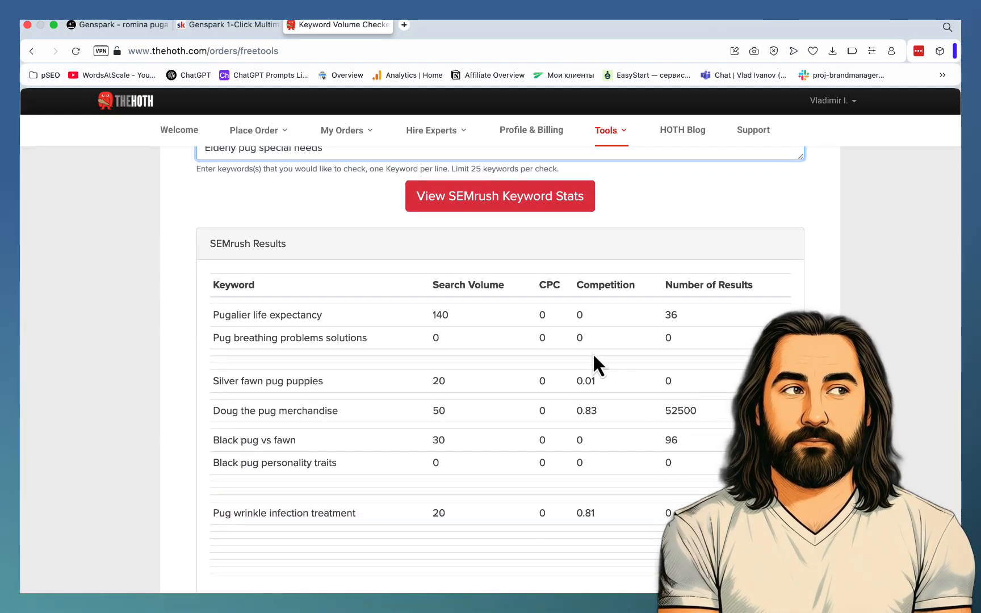
{"action": "mouse_move", "coordinate": [428, 439]}
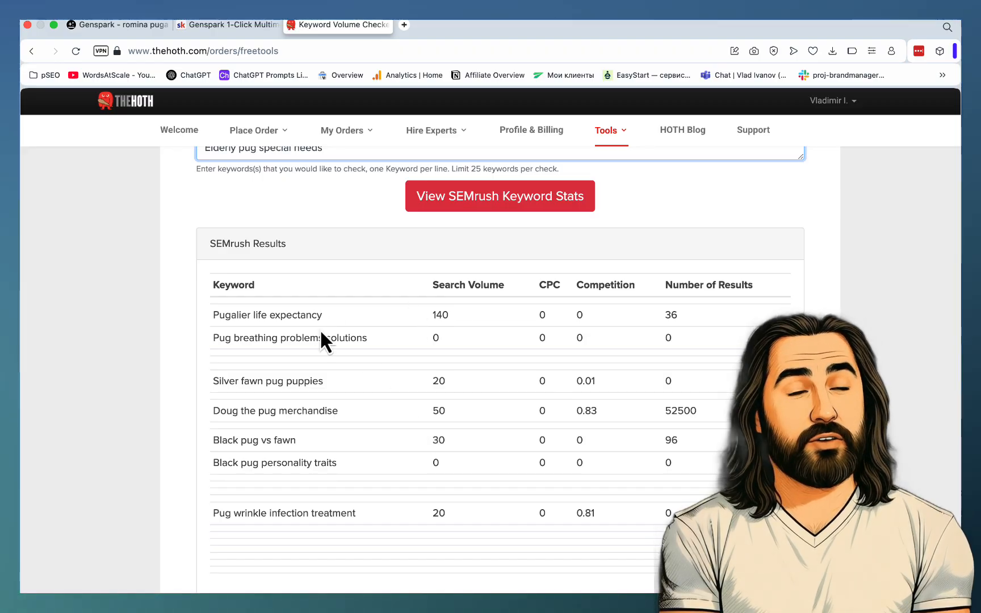
{"action": "mouse_move", "coordinate": [341, 330]}
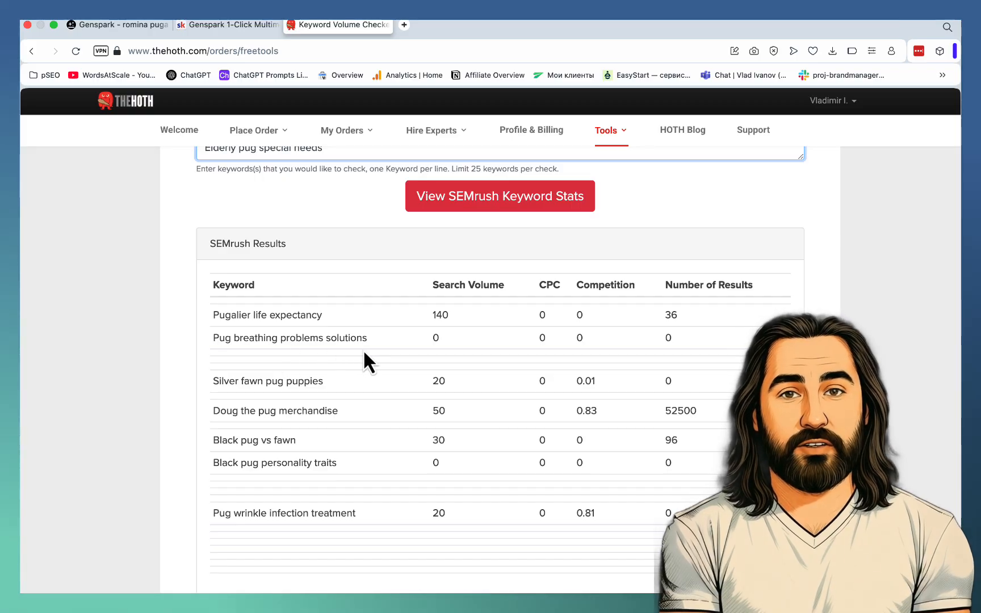
{"action": "mouse_move", "coordinate": [287, 407]}
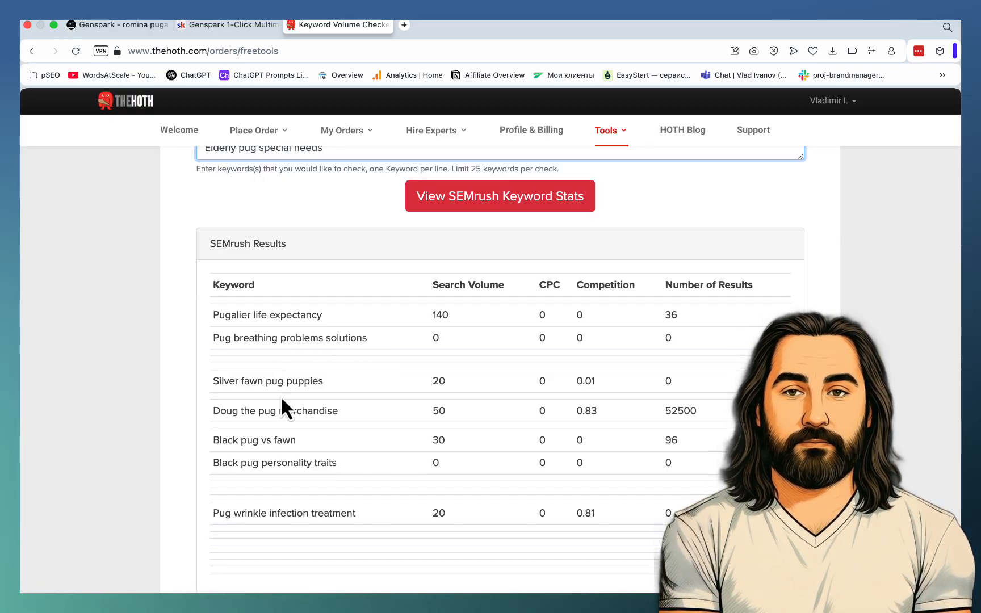
{"action": "mouse_move", "coordinate": [306, 463]}
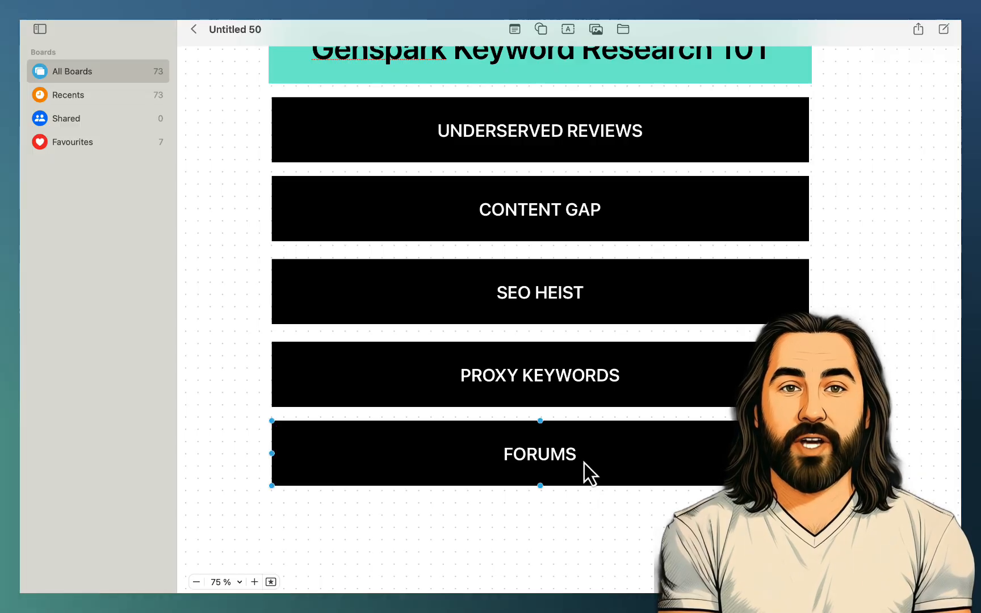
{"action": "scroll", "scroll_direction": "down", "scroll_amount": 3}
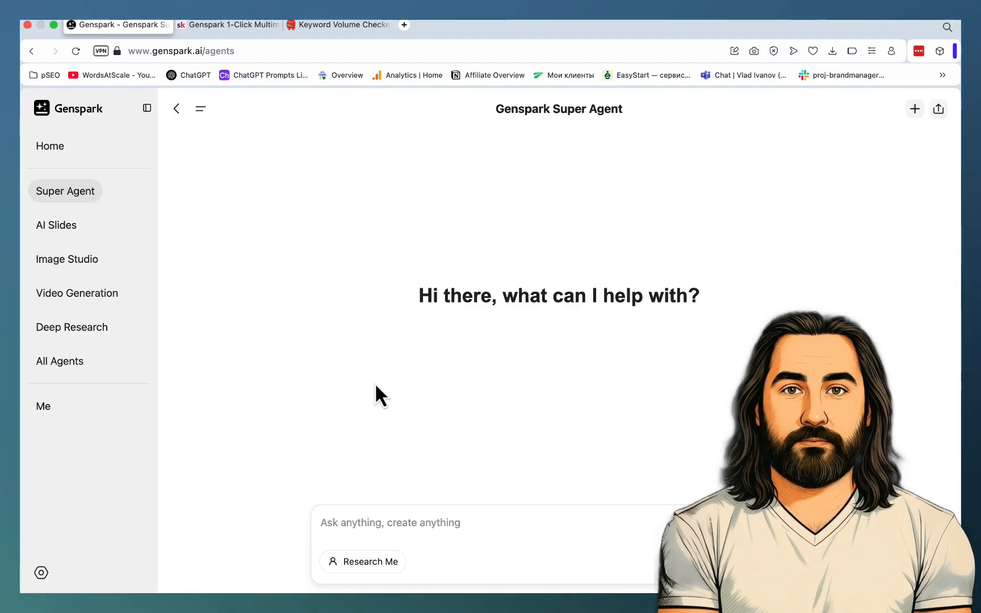
Ask the agent for 20 keywords Reddit ranks for on Google's first page and scroll the results.
{"action": "type", "text": "Find me all of 20 keywords Reddit is ranking for on the first page of Google"}
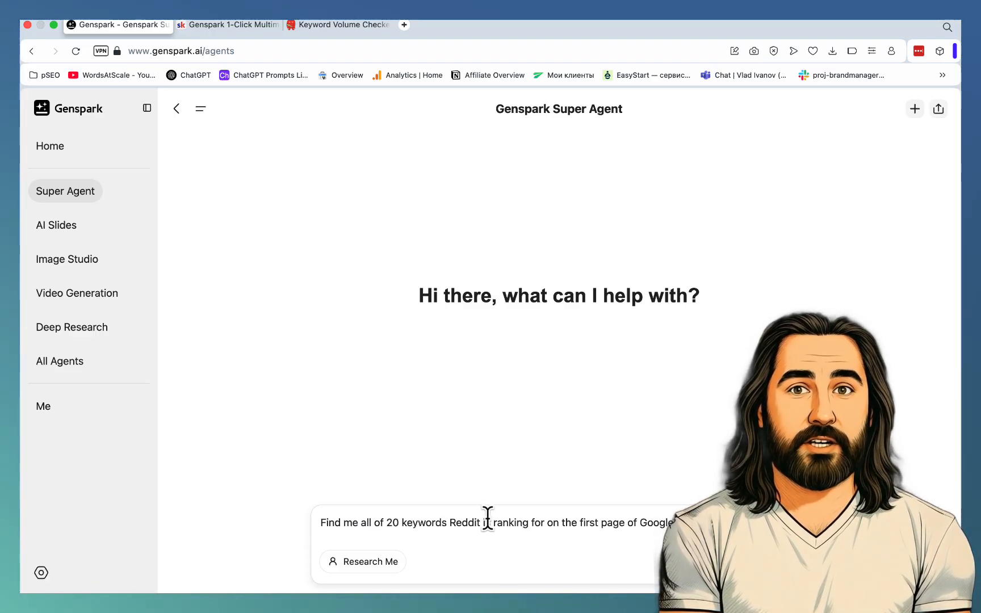
{"action": "double_click", "coordinate": [464, 522]}
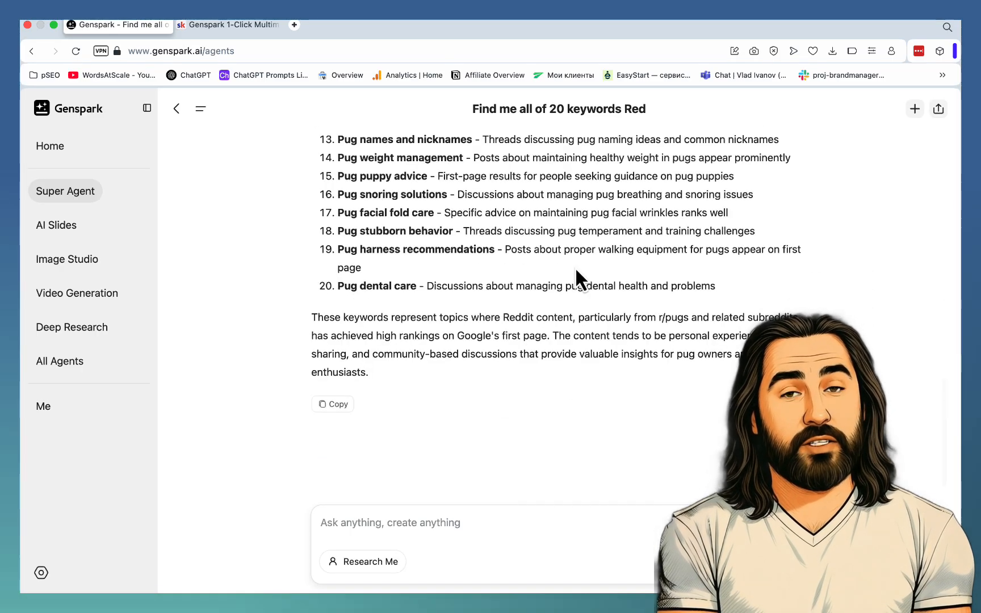
{"action": "scroll", "scroll_direction": "down", "scroll_amount": 3}
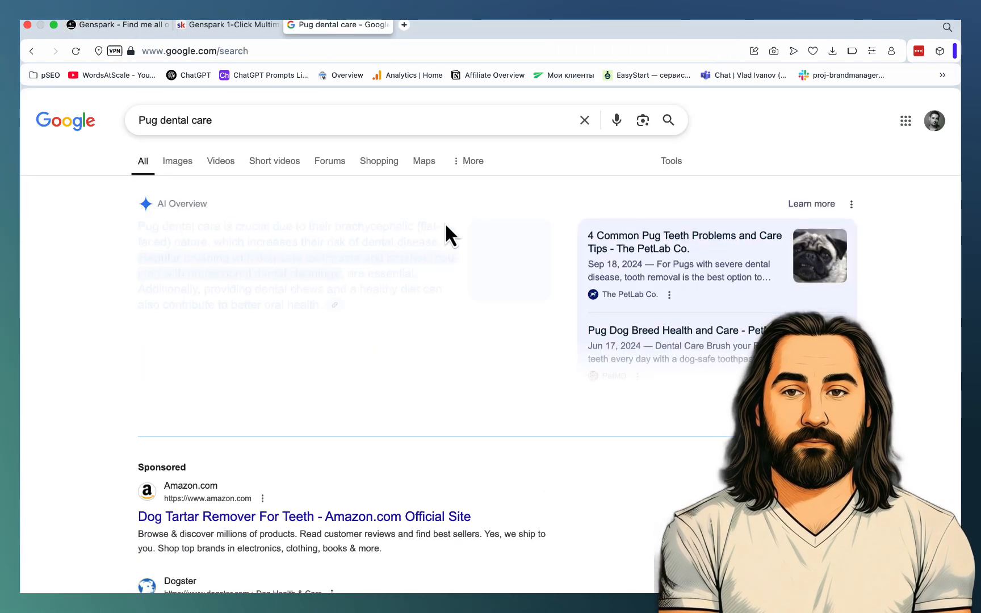
Find the Reddit listings for pug dental care and harness recommendations, then return to Genspark.
{"action": "scroll", "scroll_direction": "down", "scroll_amount": 3}
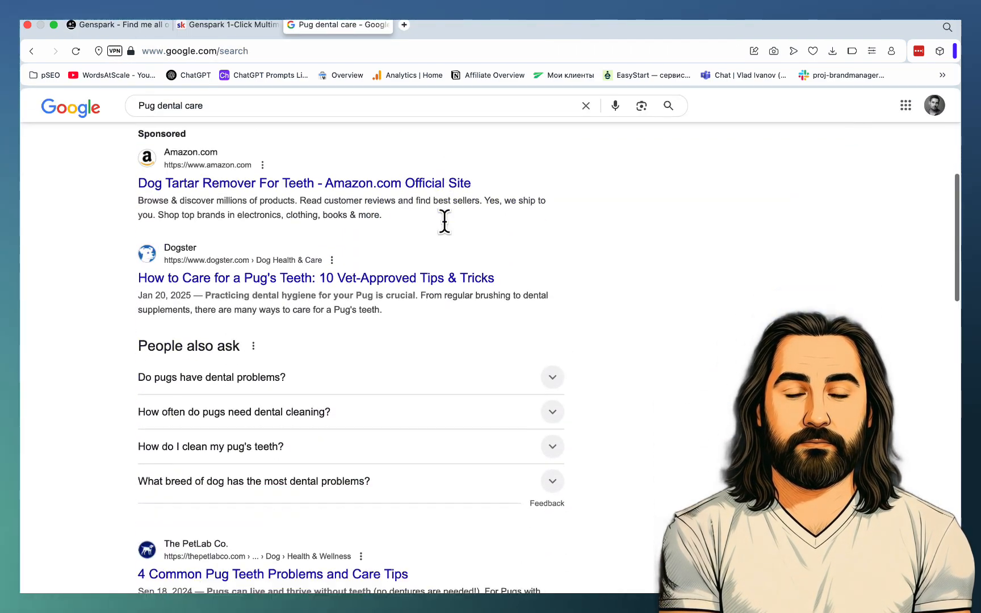
{"action": "scroll", "scroll_direction": "down", "scroll_amount": 3}
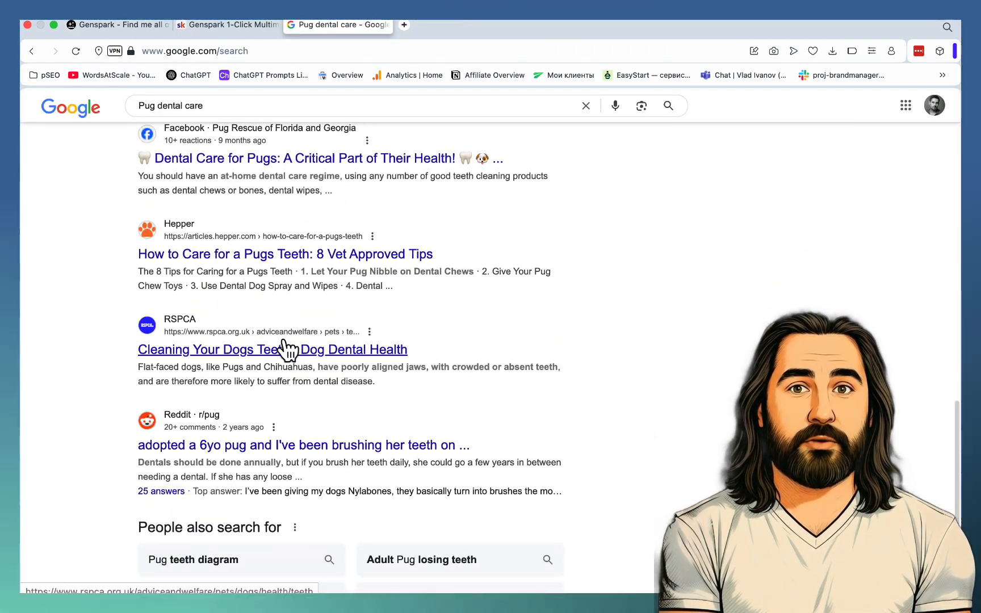
{"action": "mouse_move", "coordinate": [291, 25]}
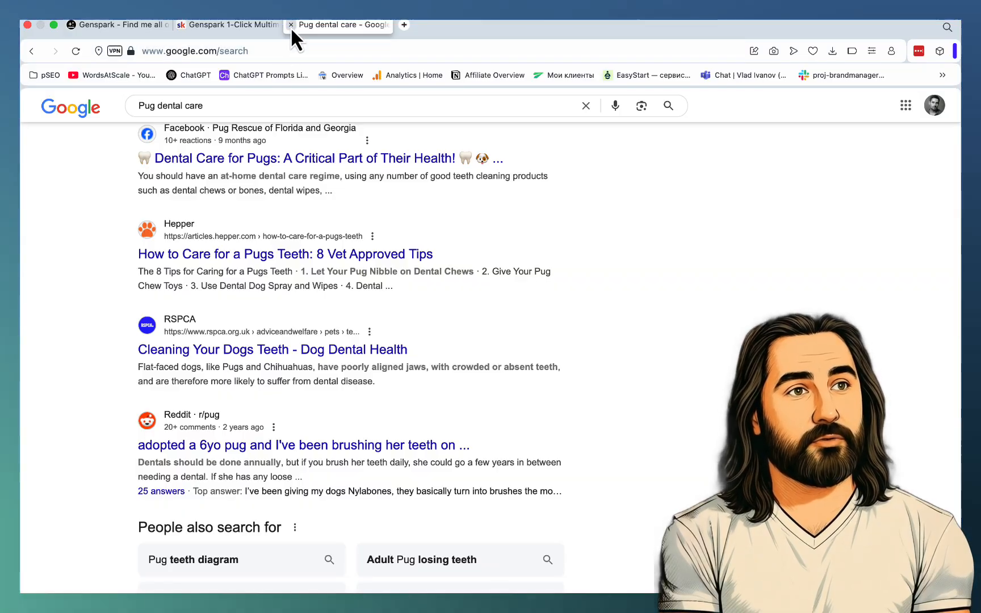
{"action": "left_click", "coordinate": [116, 24]}
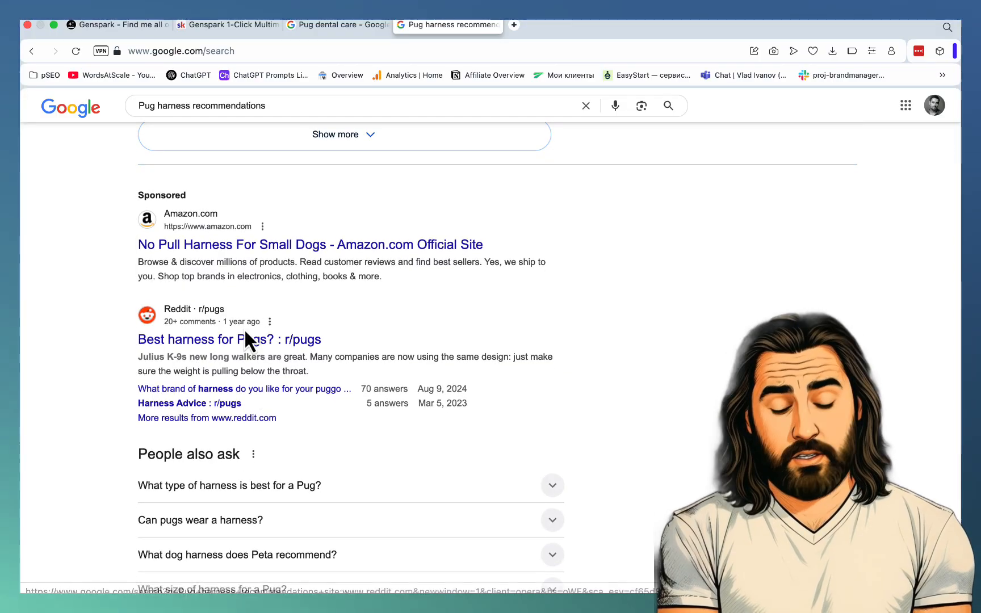
{"action": "left_click", "coordinate": [116, 24]}
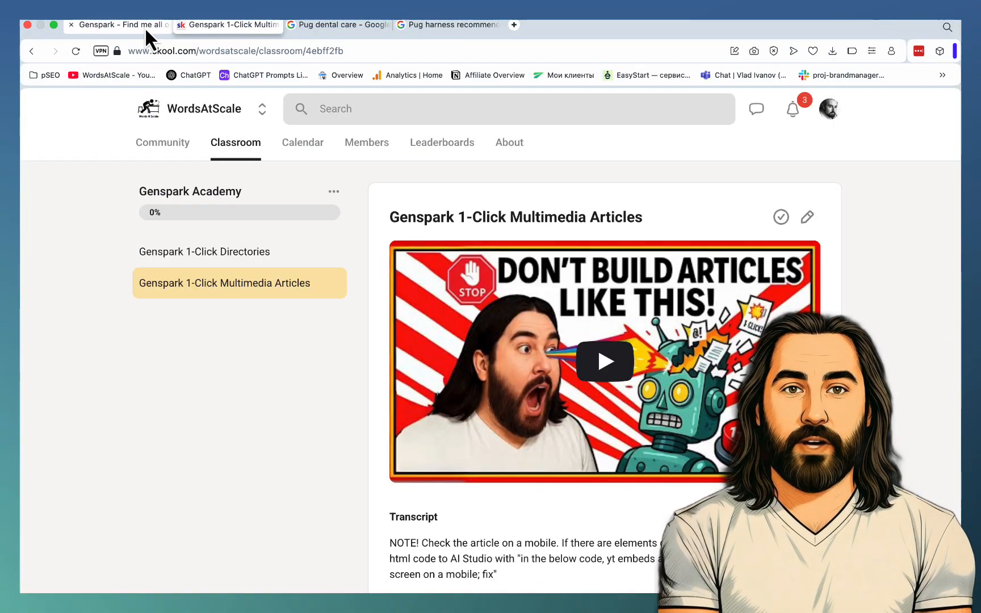
{"action": "left_click", "coordinate": [118, 25]}
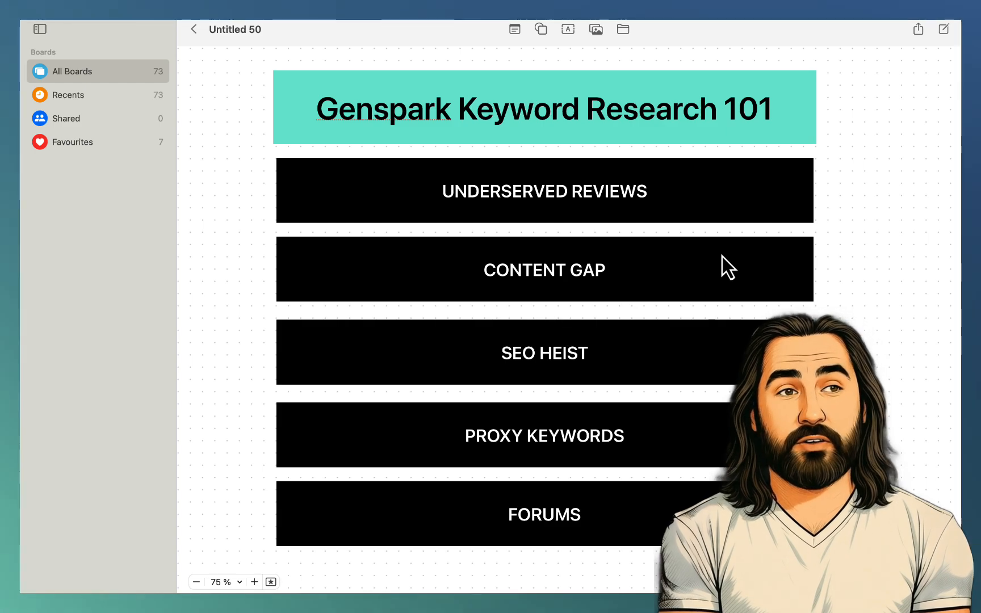
{"action": "mouse_move", "coordinate": [691, 194]}
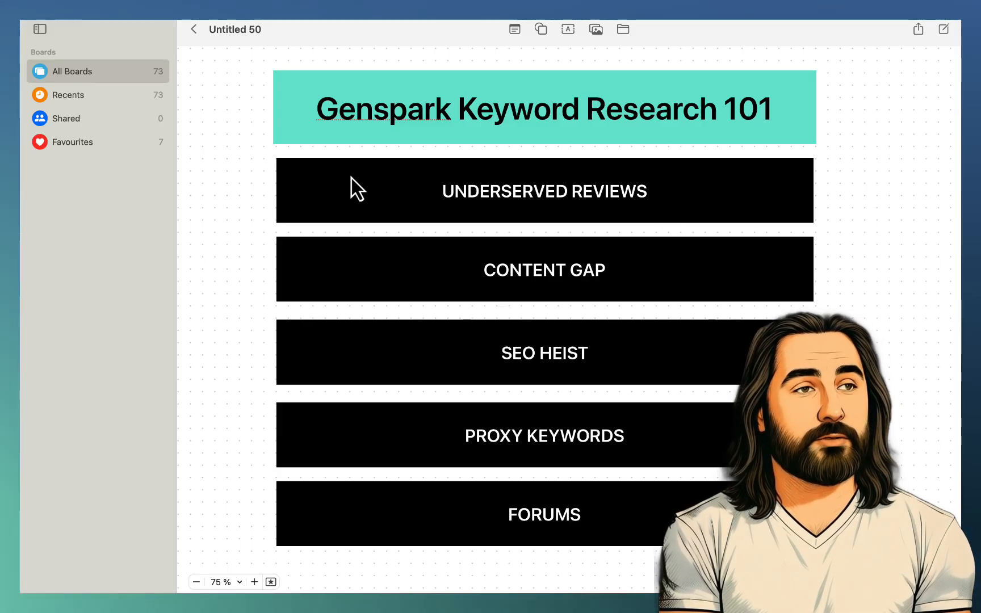
{"action": "mouse_move", "coordinate": [429, 250]}
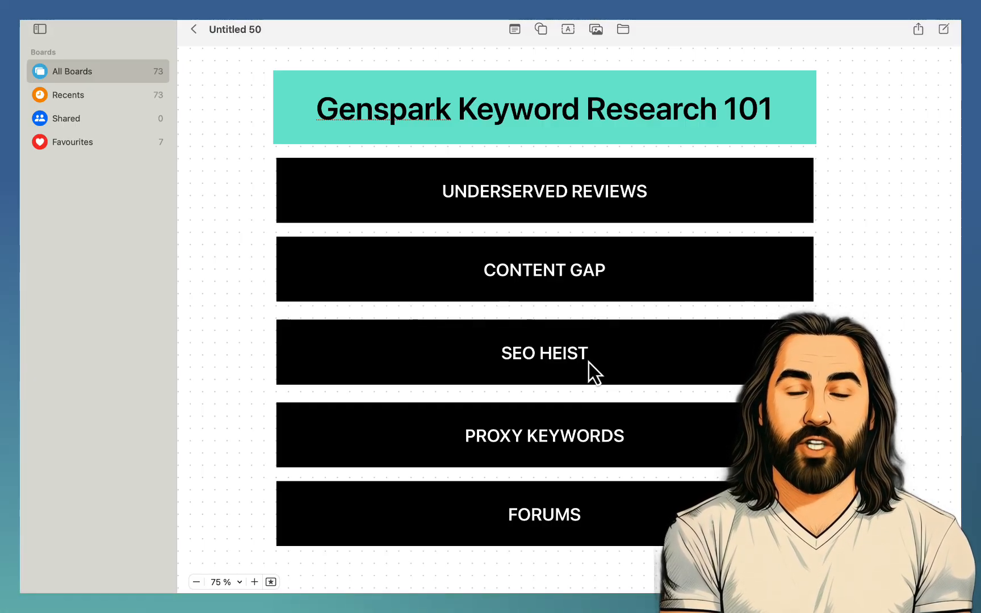
{"action": "mouse_move", "coordinate": [626, 459]}
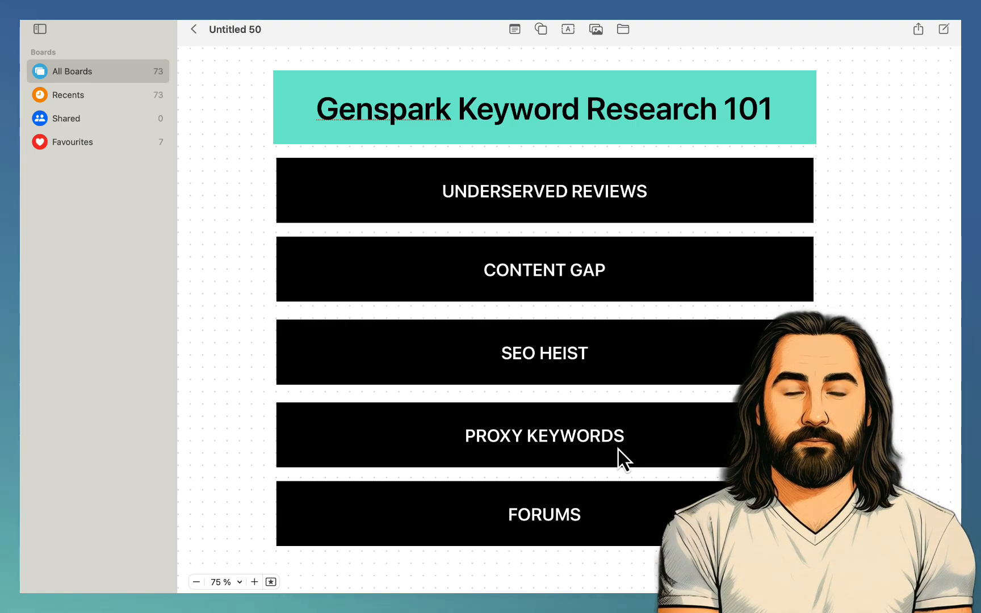